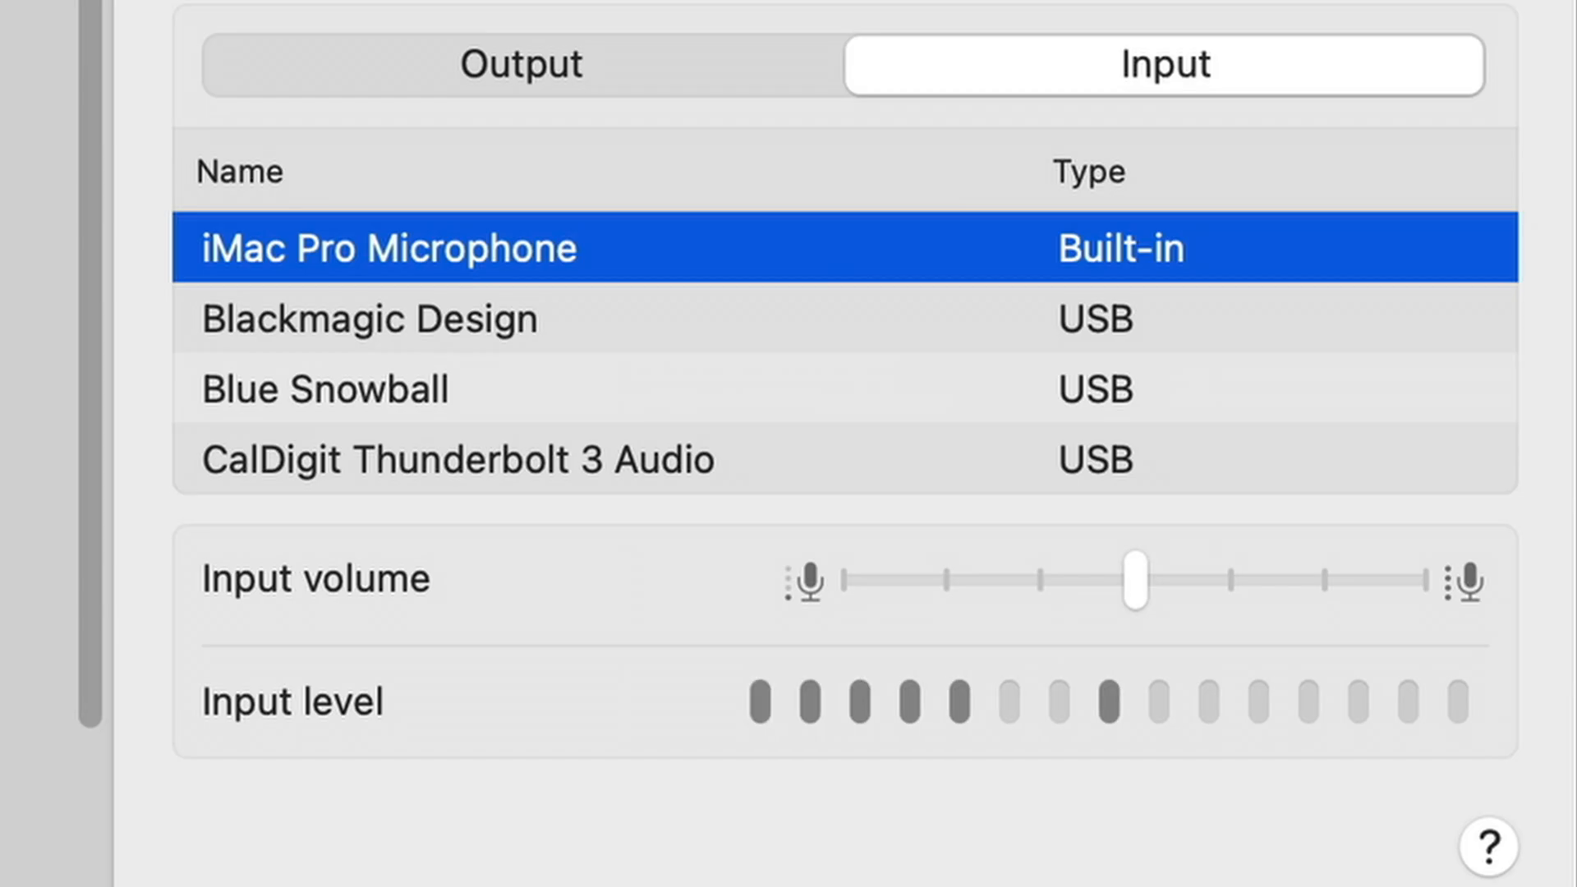
pyautogui.moveTo(1014, 397)
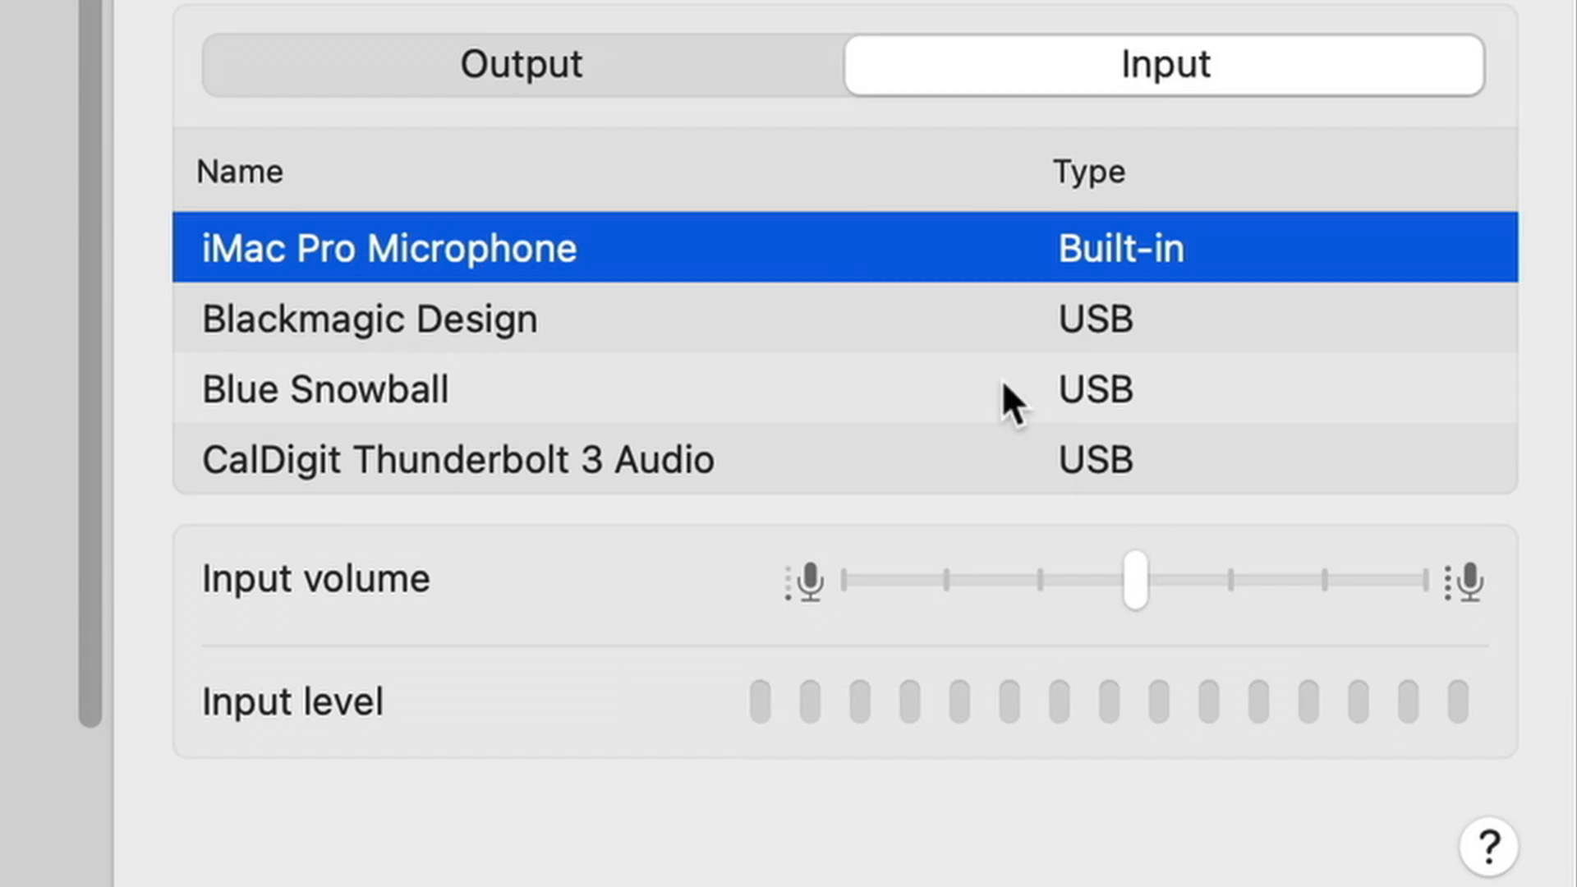
# Step: Choose Blue Snowball as the macOS sound input and raise its input volume
pyautogui.click(324, 390)
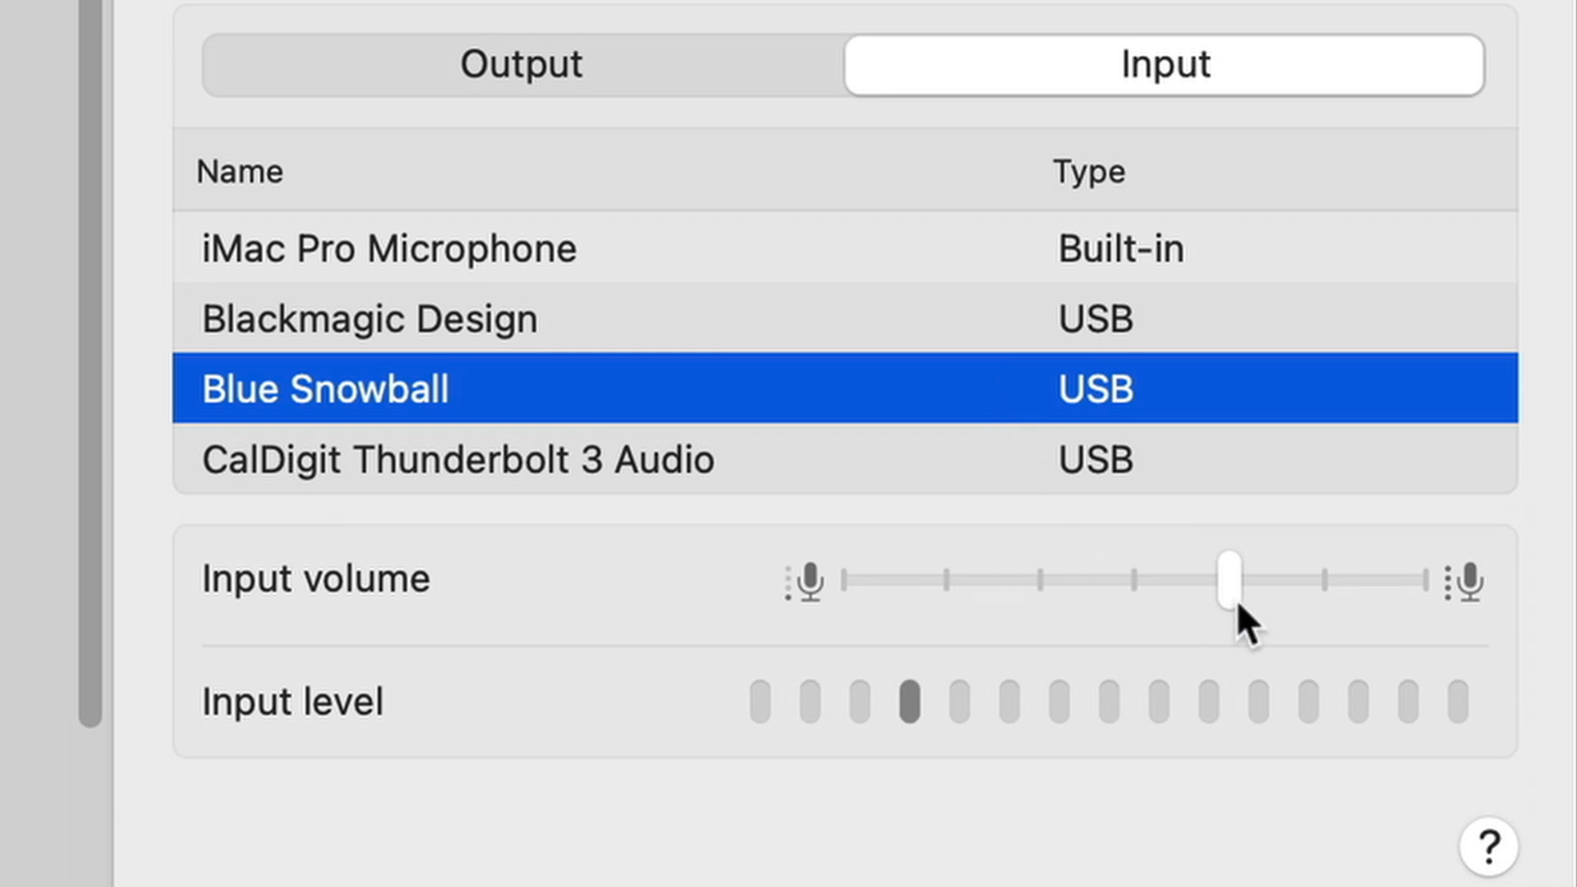
pyautogui.moveTo(1226, 578); pyautogui.dragTo(1416, 578)
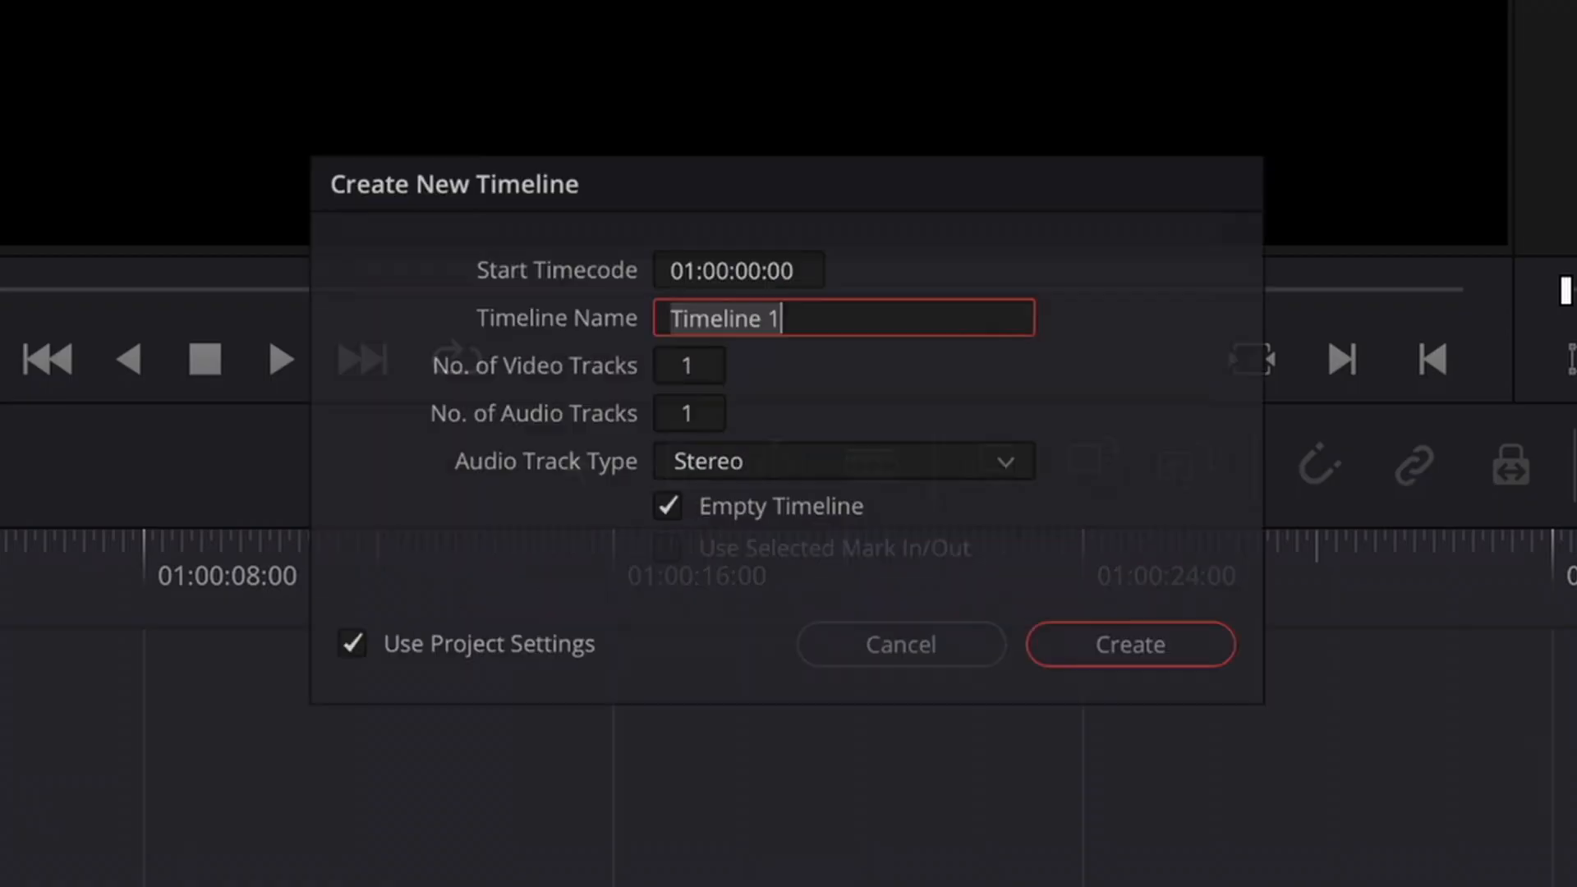
# Step: Create the Recordings timeline with one video and one audio track, then head to Fairlight
pyautogui.write('Recor')
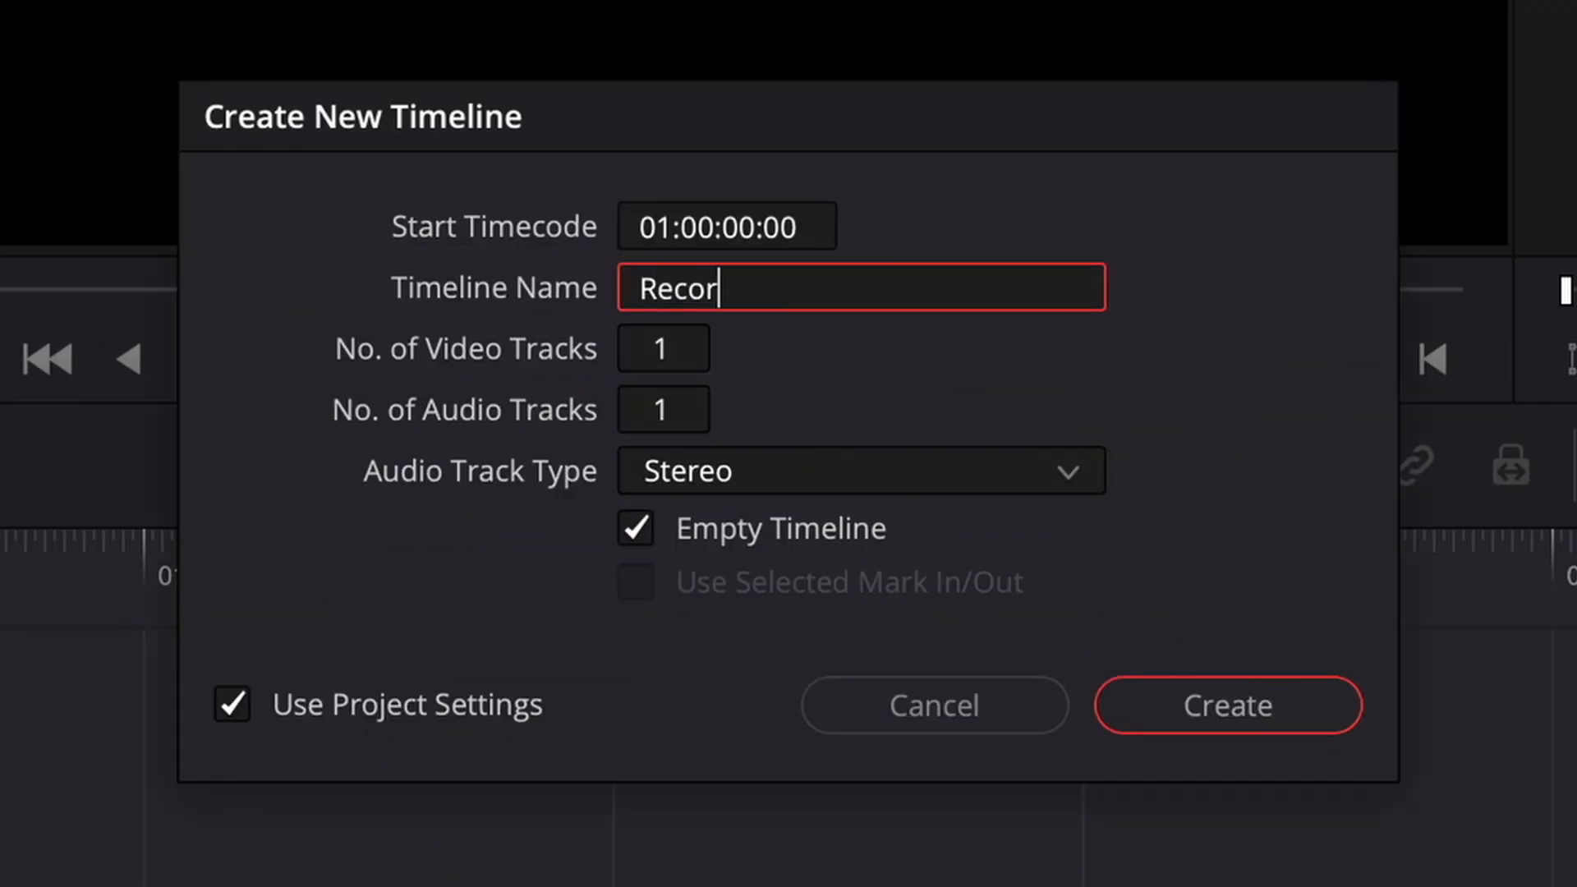
pyautogui.click(1227, 705)
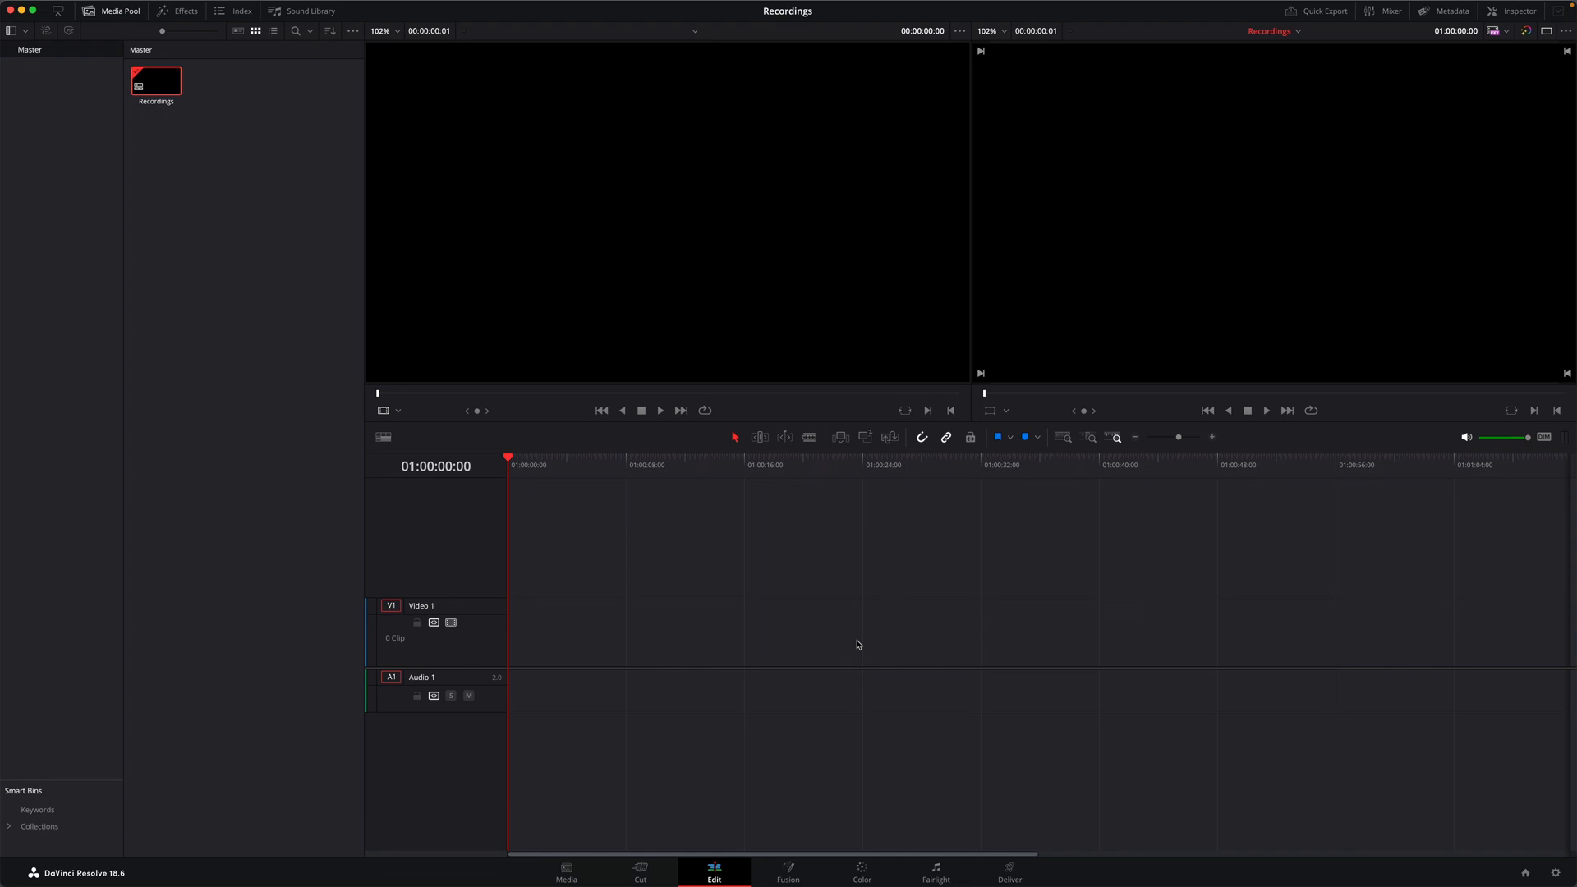
pyautogui.click(934, 872)
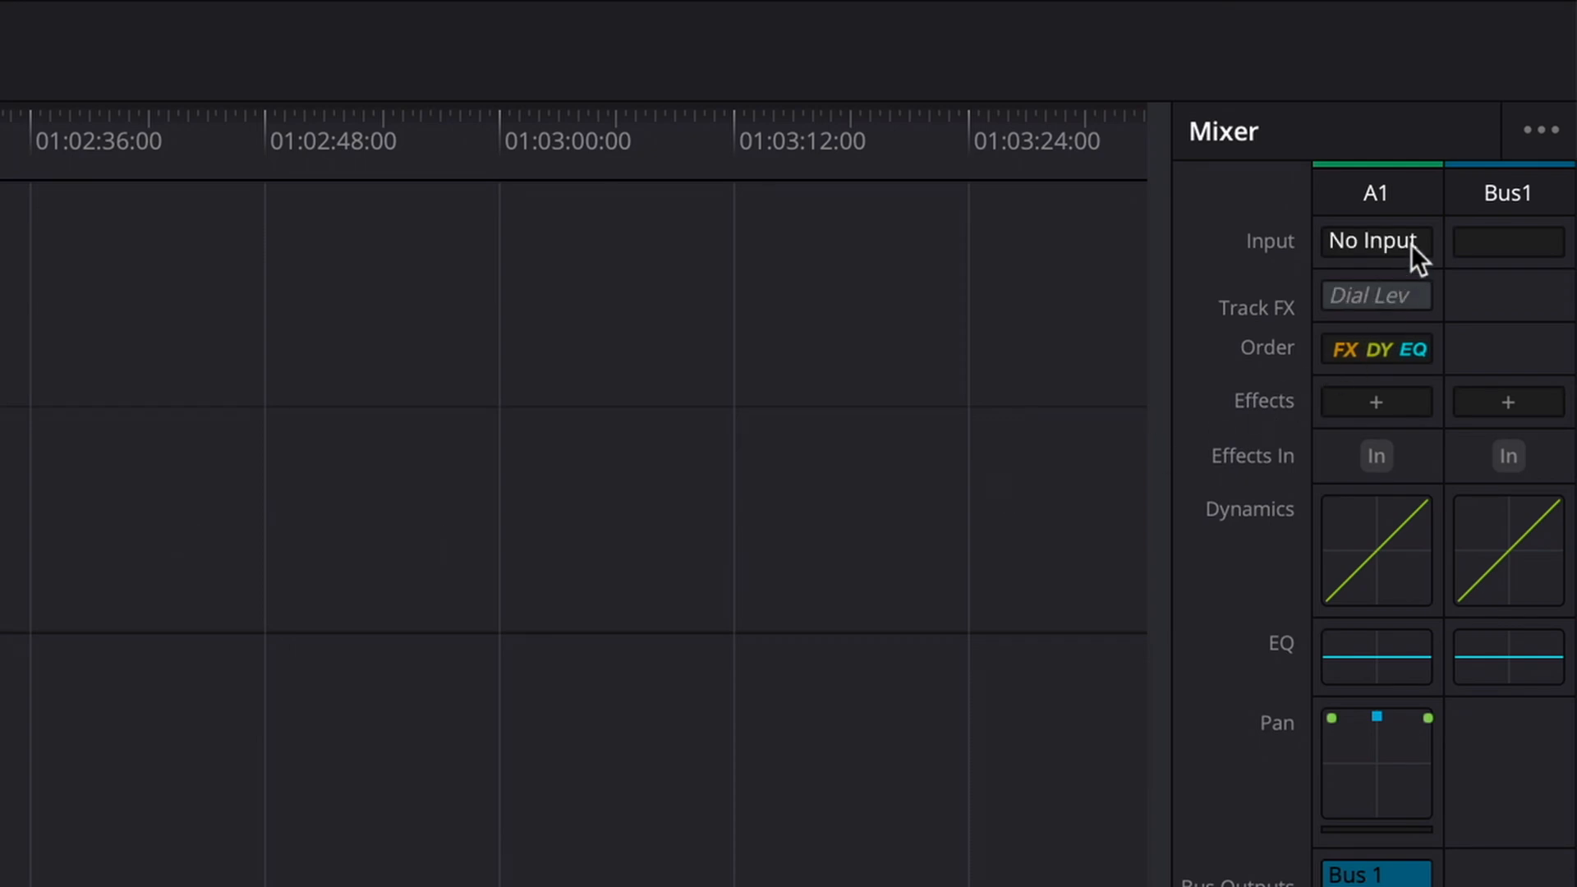
# Step: Bring up the input patching window for track A1 from the Mixer's Input field
pyautogui.click(1375, 240)
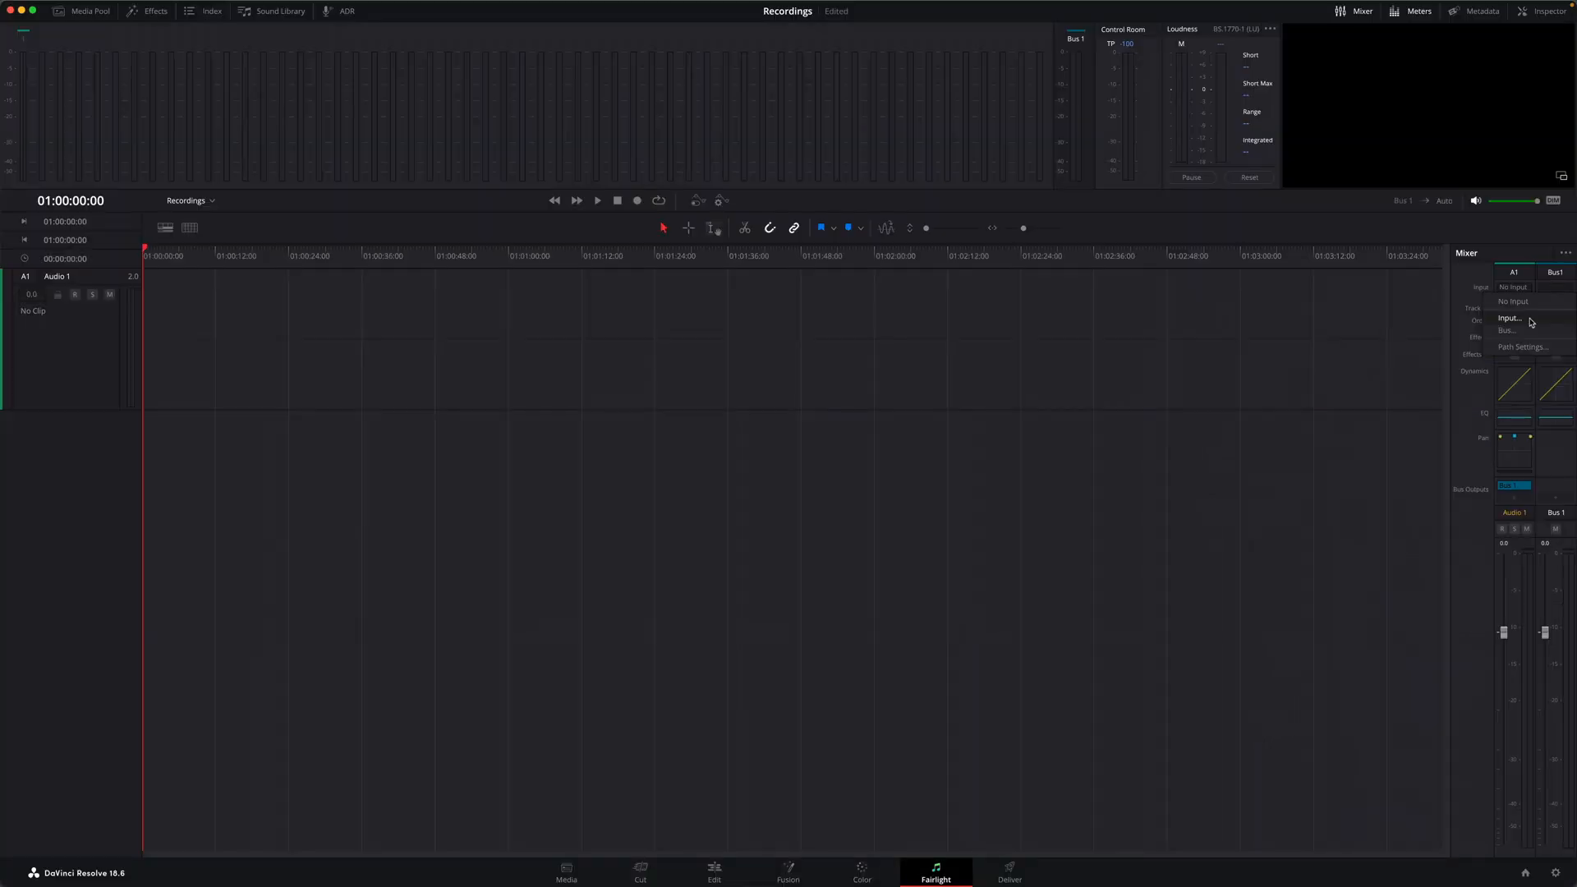
pyautogui.click(1508, 317)
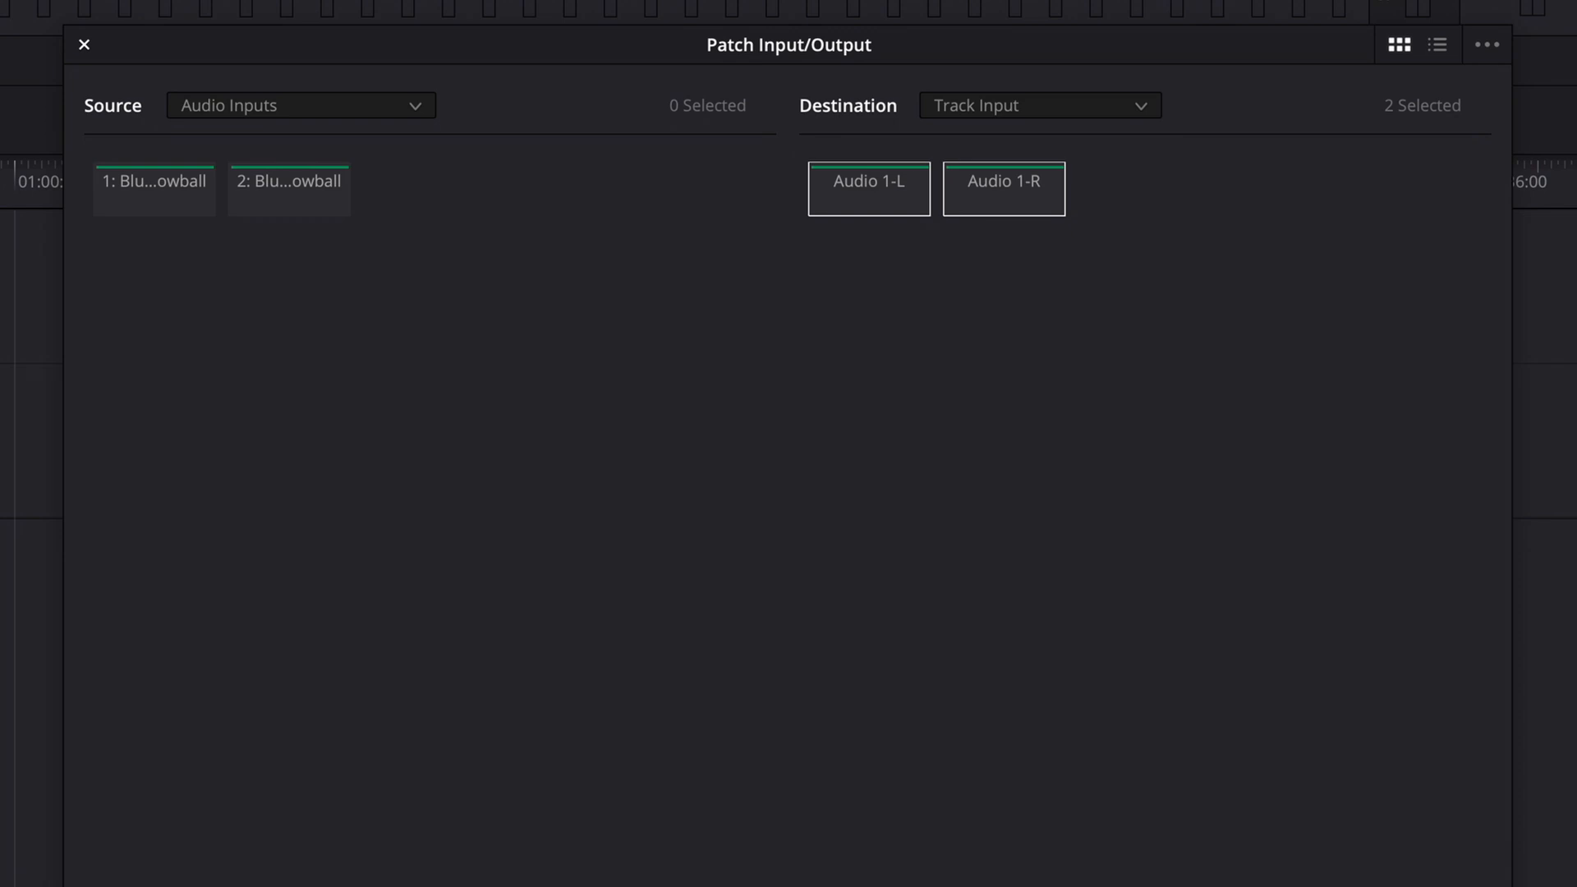
# Step: Patch both Blue Snowball sources to Audio 1-L and Audio 1-R in list view
pyautogui.click(1437, 44)
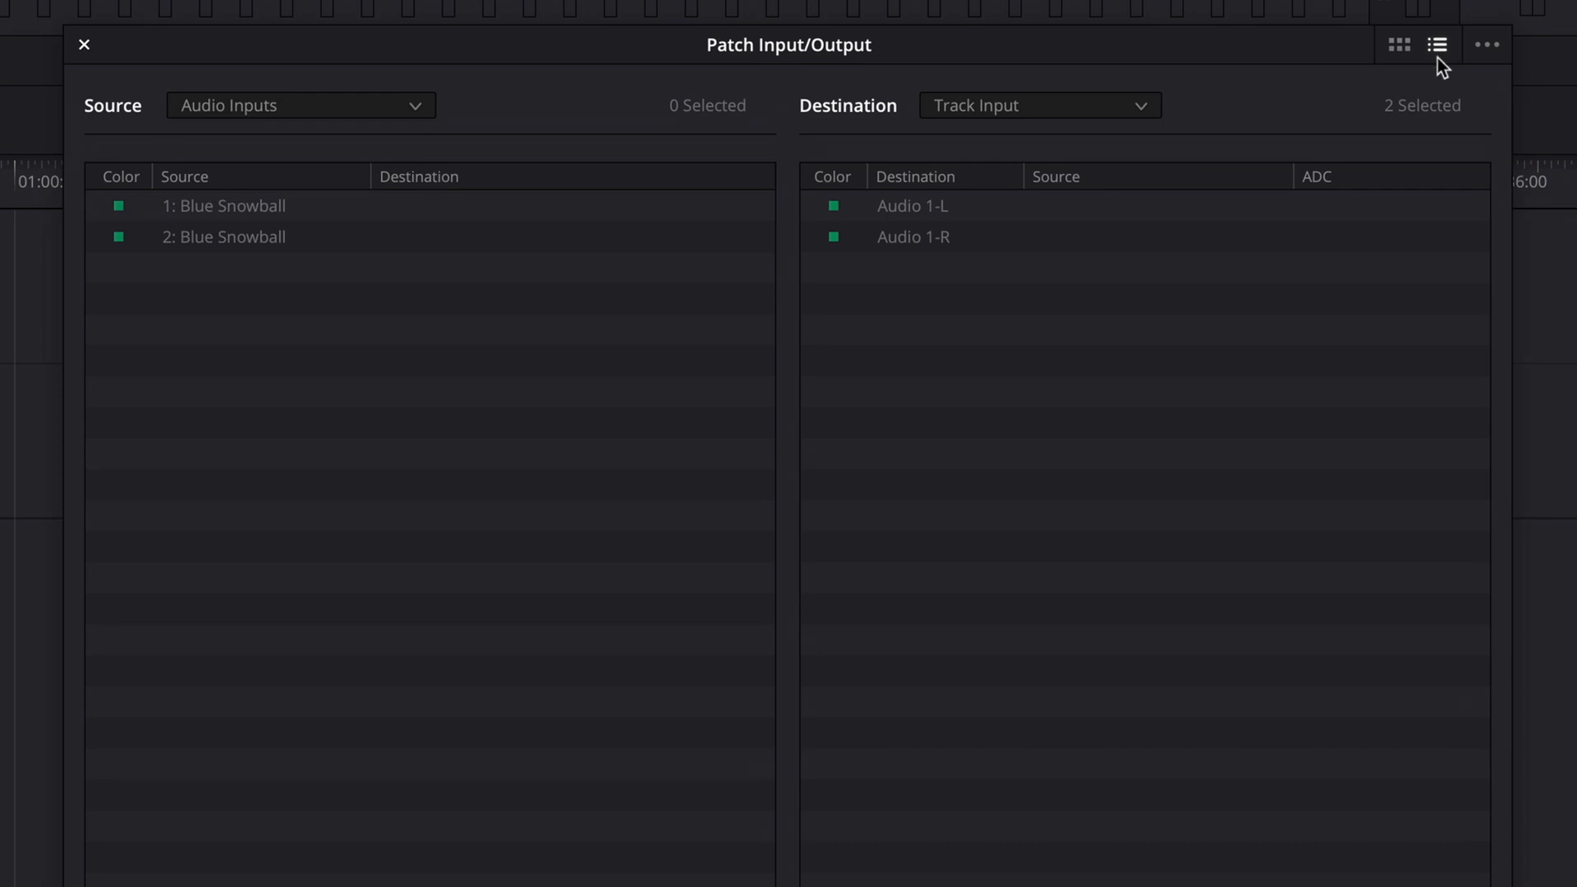
pyautogui.moveTo(483, 281)
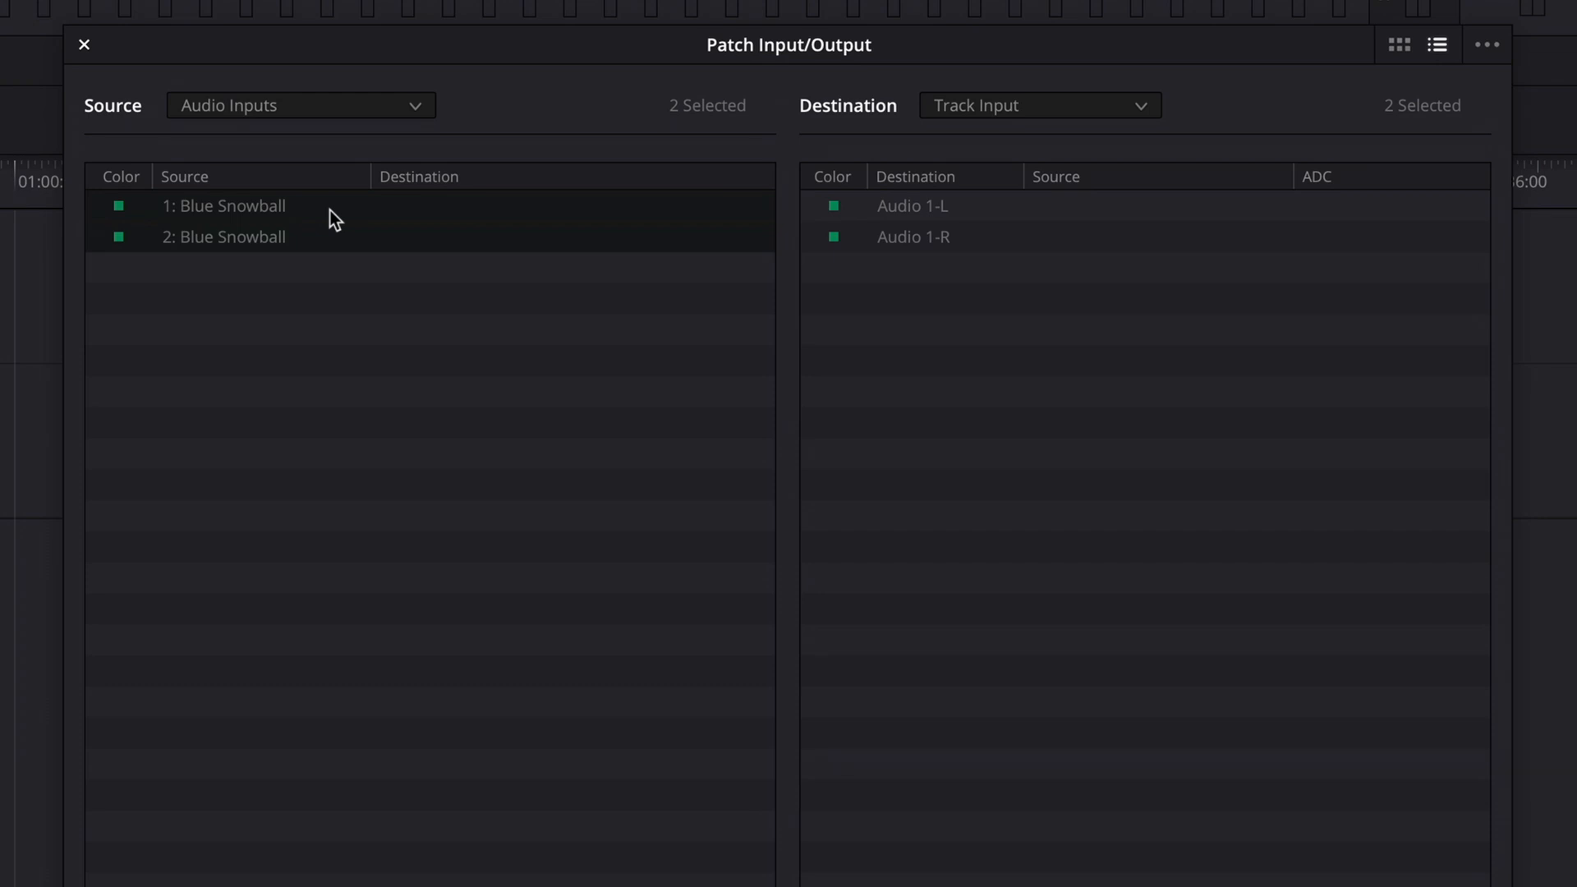
pyautogui.moveTo(1019, 260)
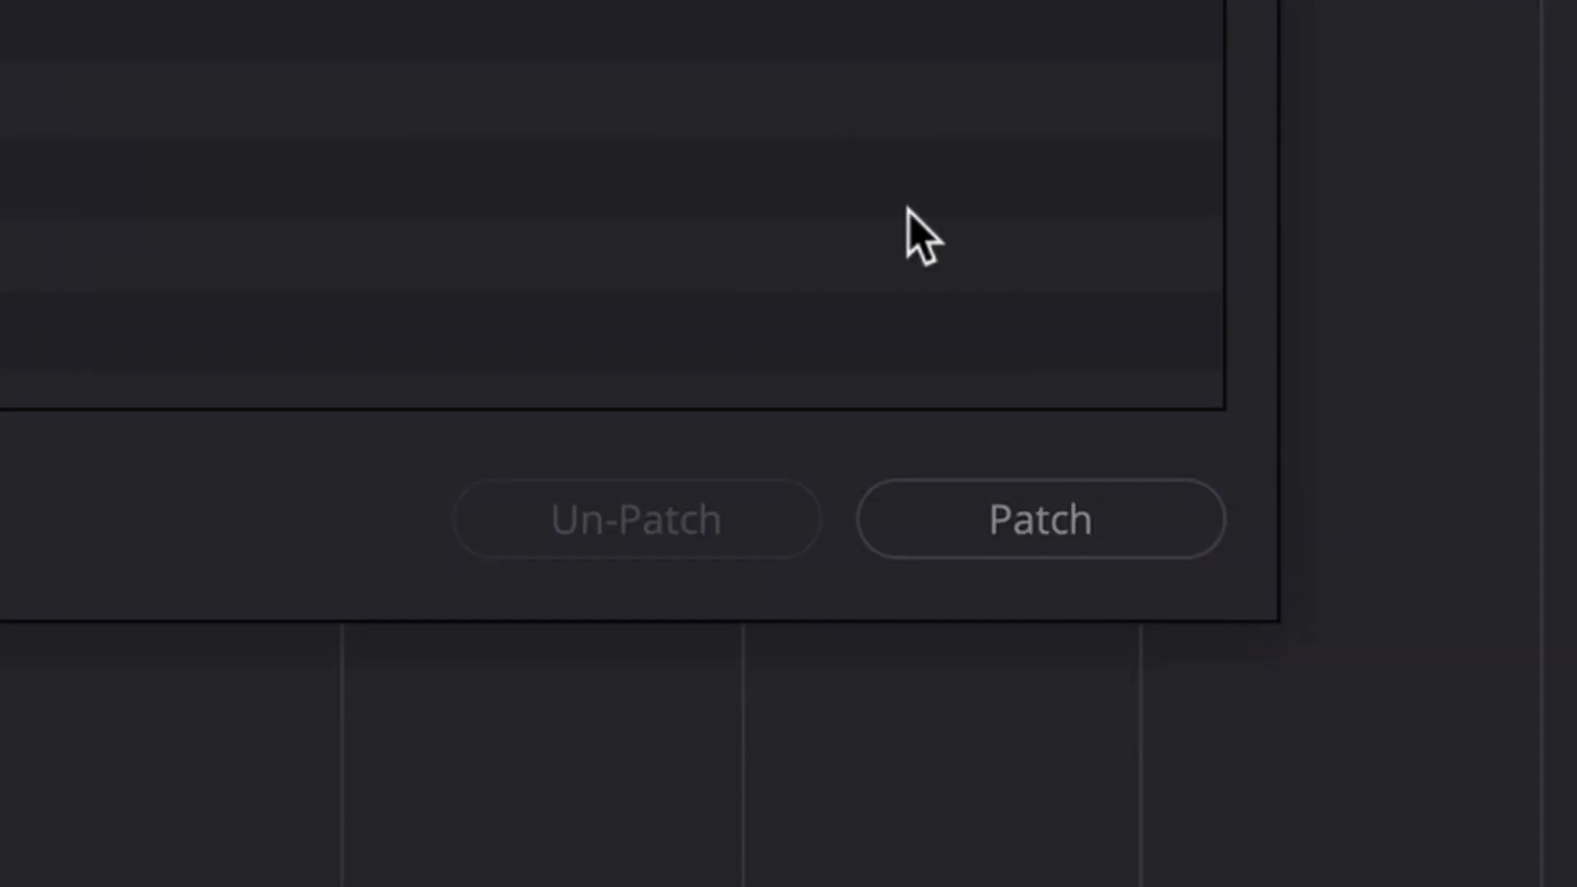
pyautogui.click(1042, 520)
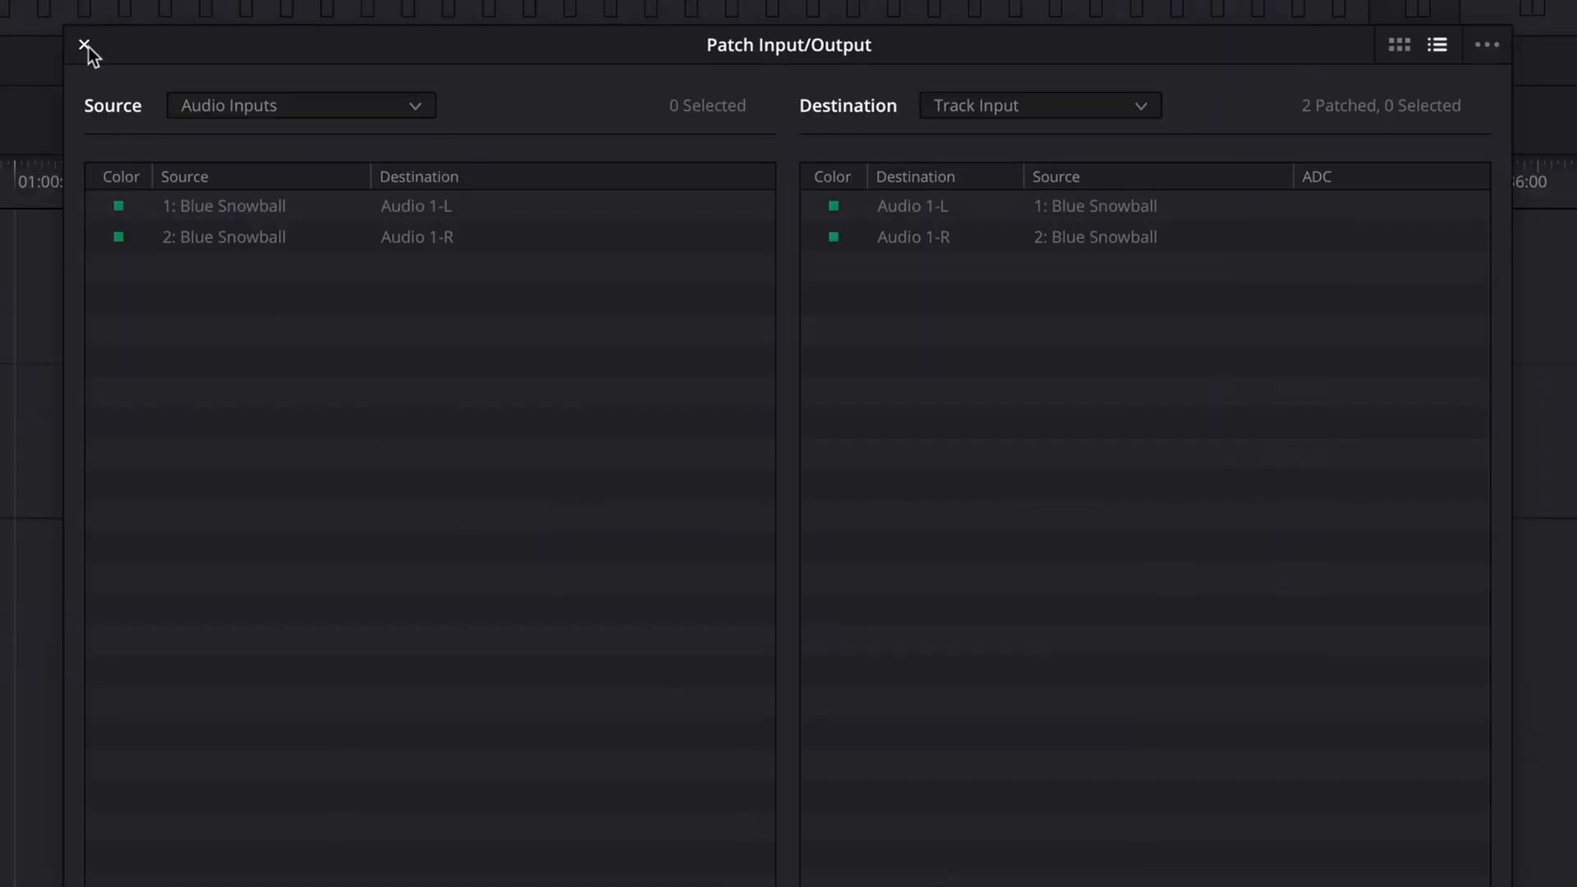
# Step: Close patching, mute the monitor output to avoid feedback, and arm A1 for recording
pyautogui.click(89, 49)
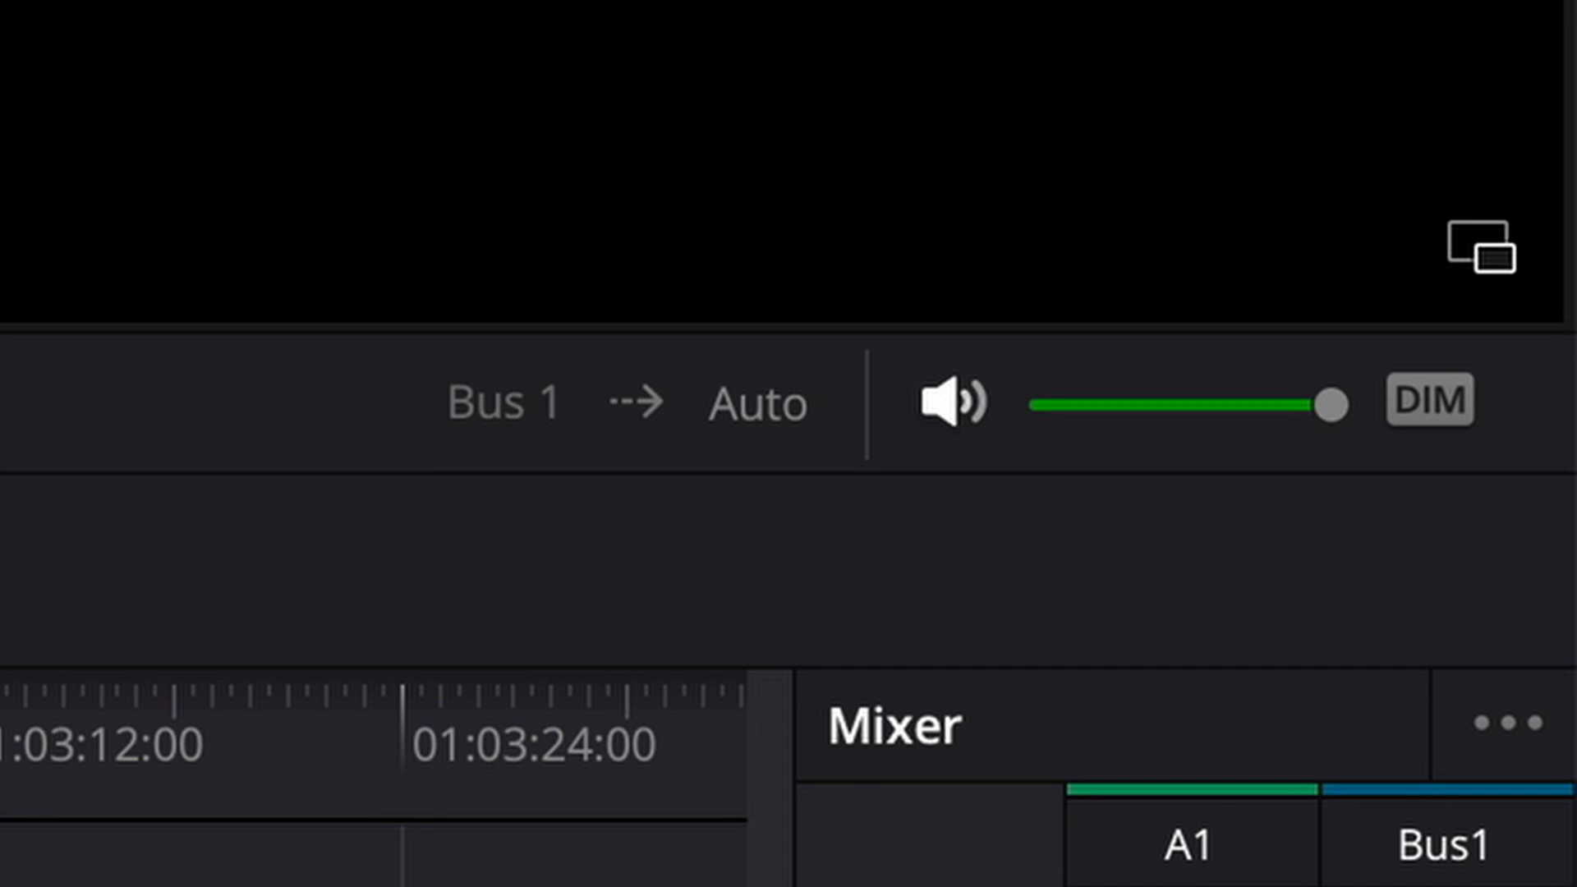
pyautogui.click(951, 401)
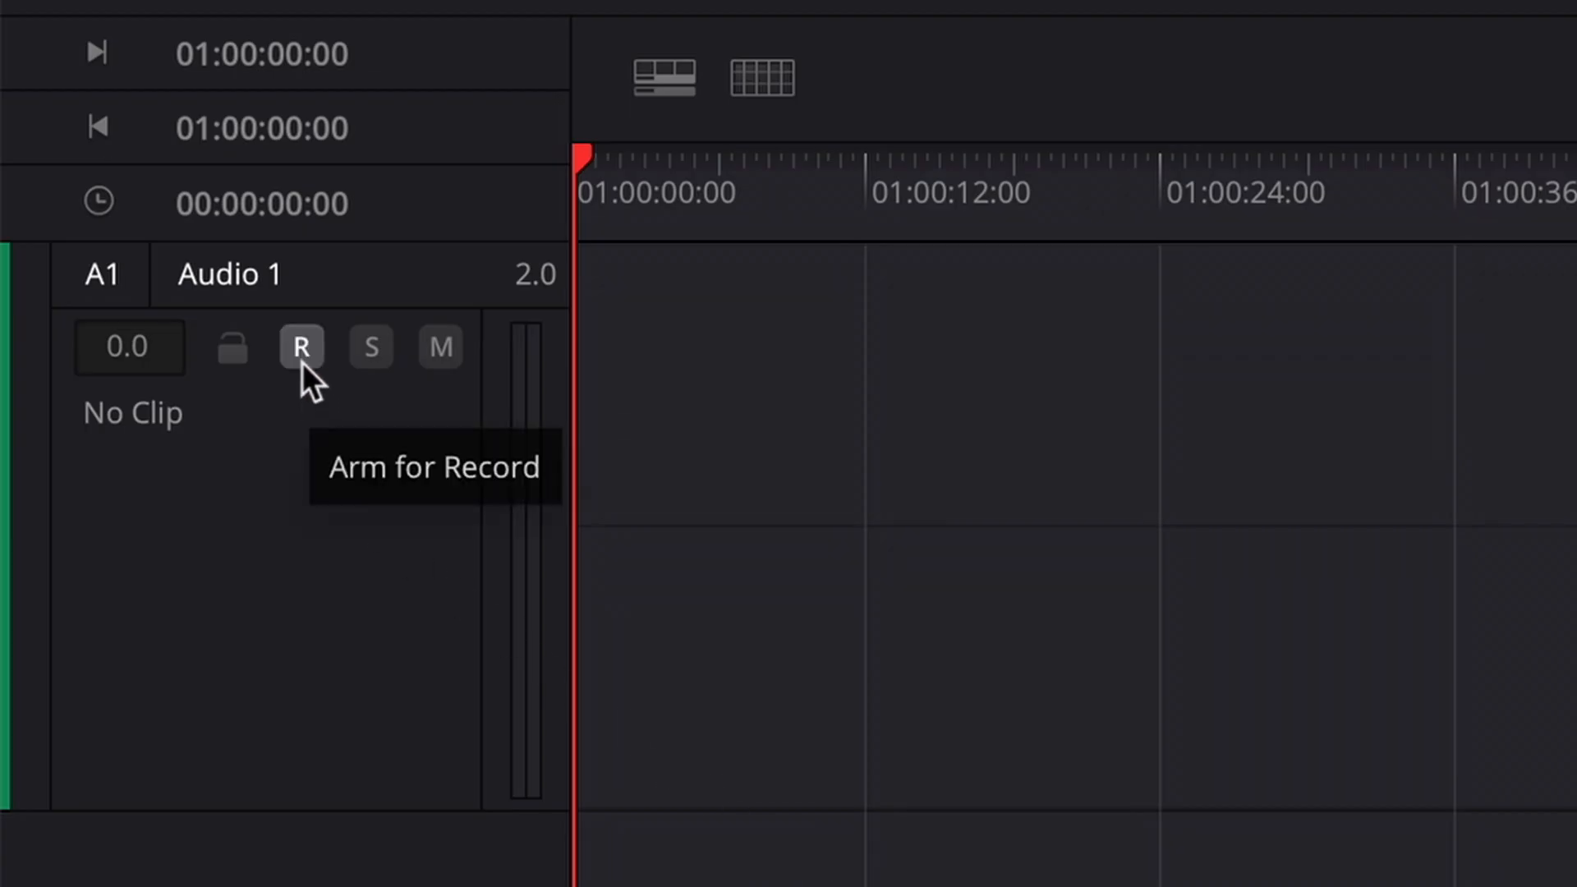
pyautogui.click(299, 346)
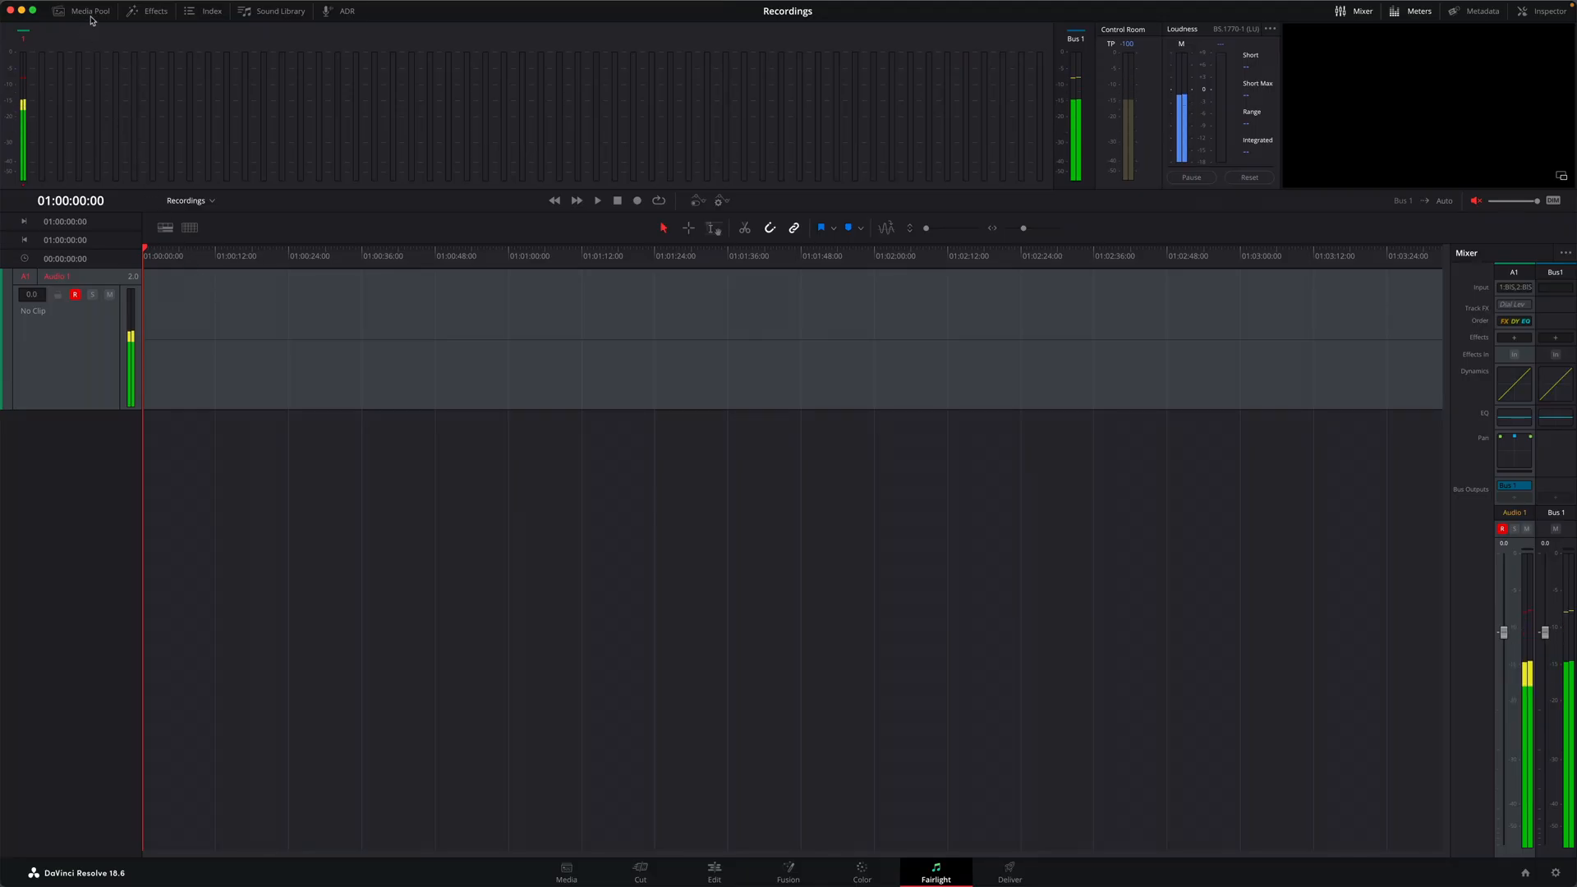
# Step: Add a new media pool bin in Master and rename it Recordings
pyautogui.click(89, 11)
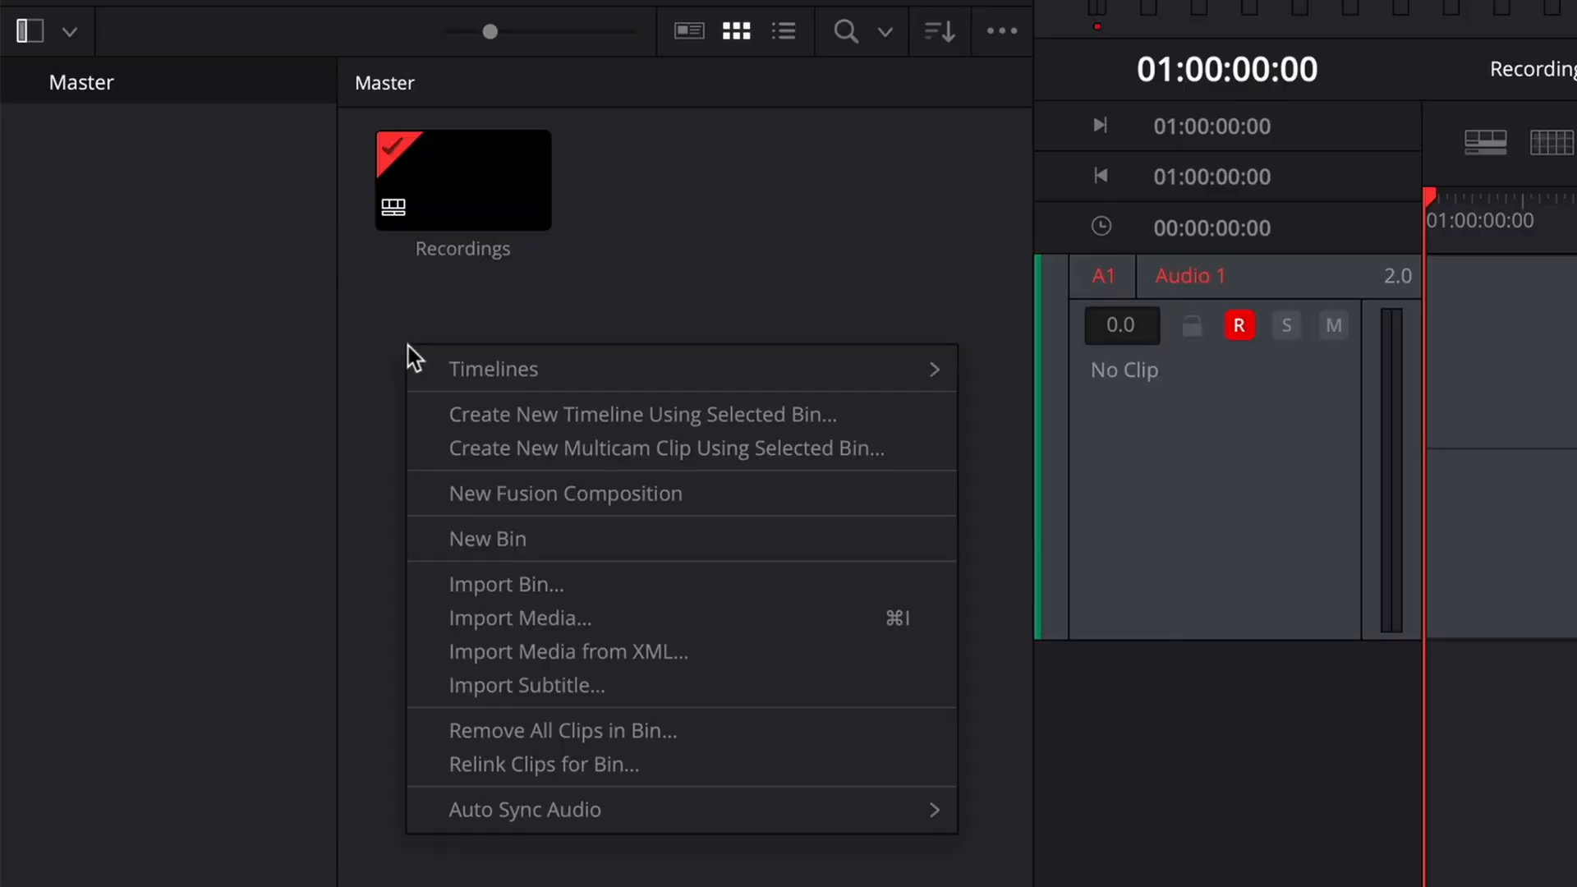
pyautogui.click(487, 539)
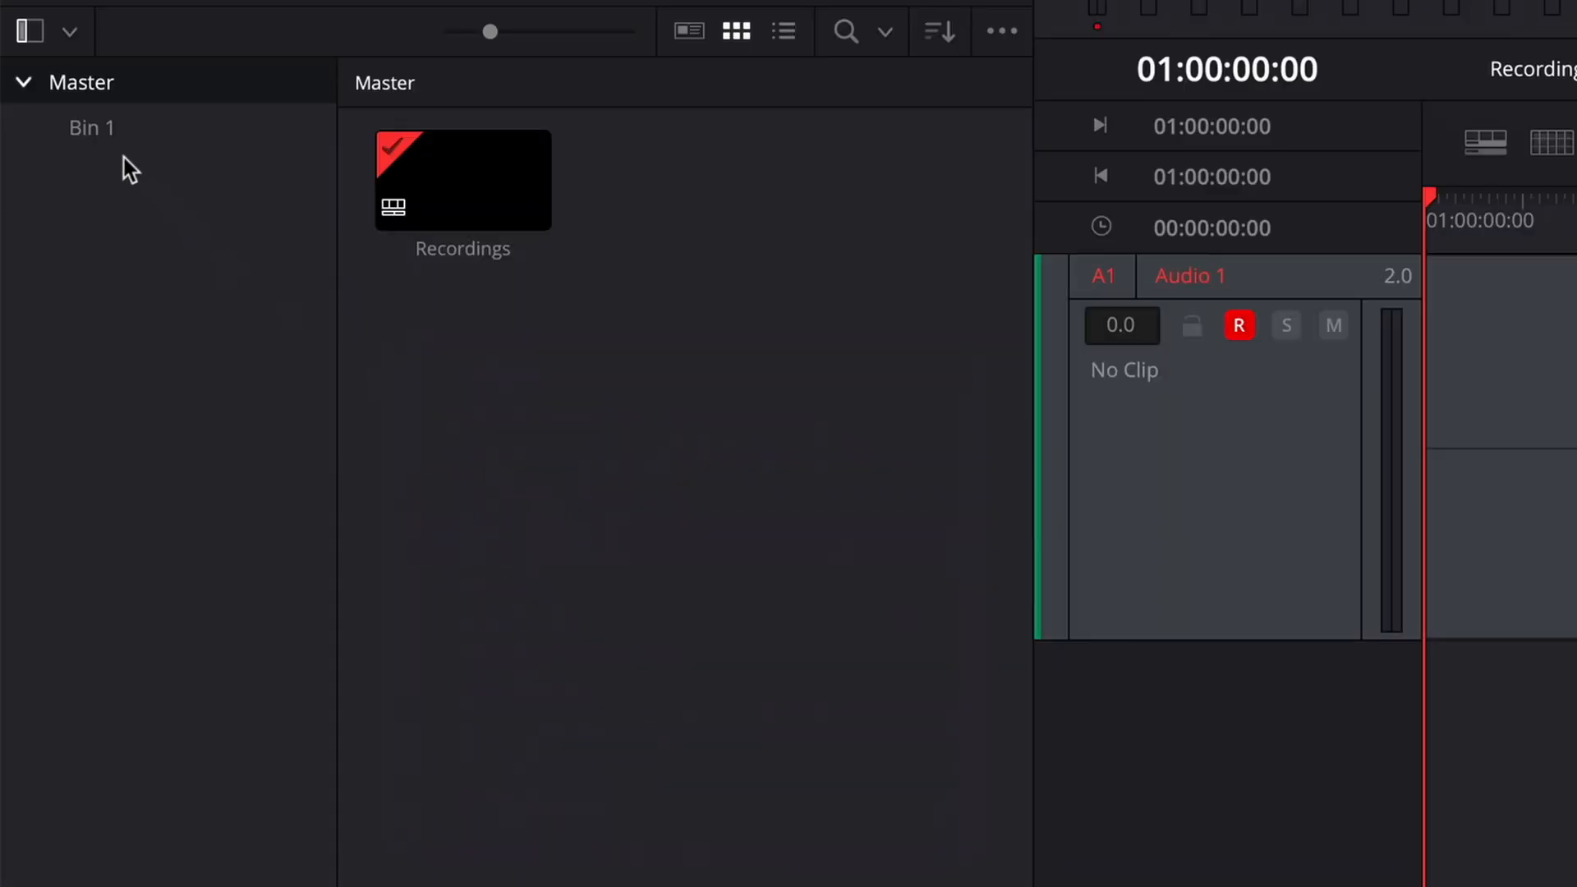
pyautogui.click(92, 127)
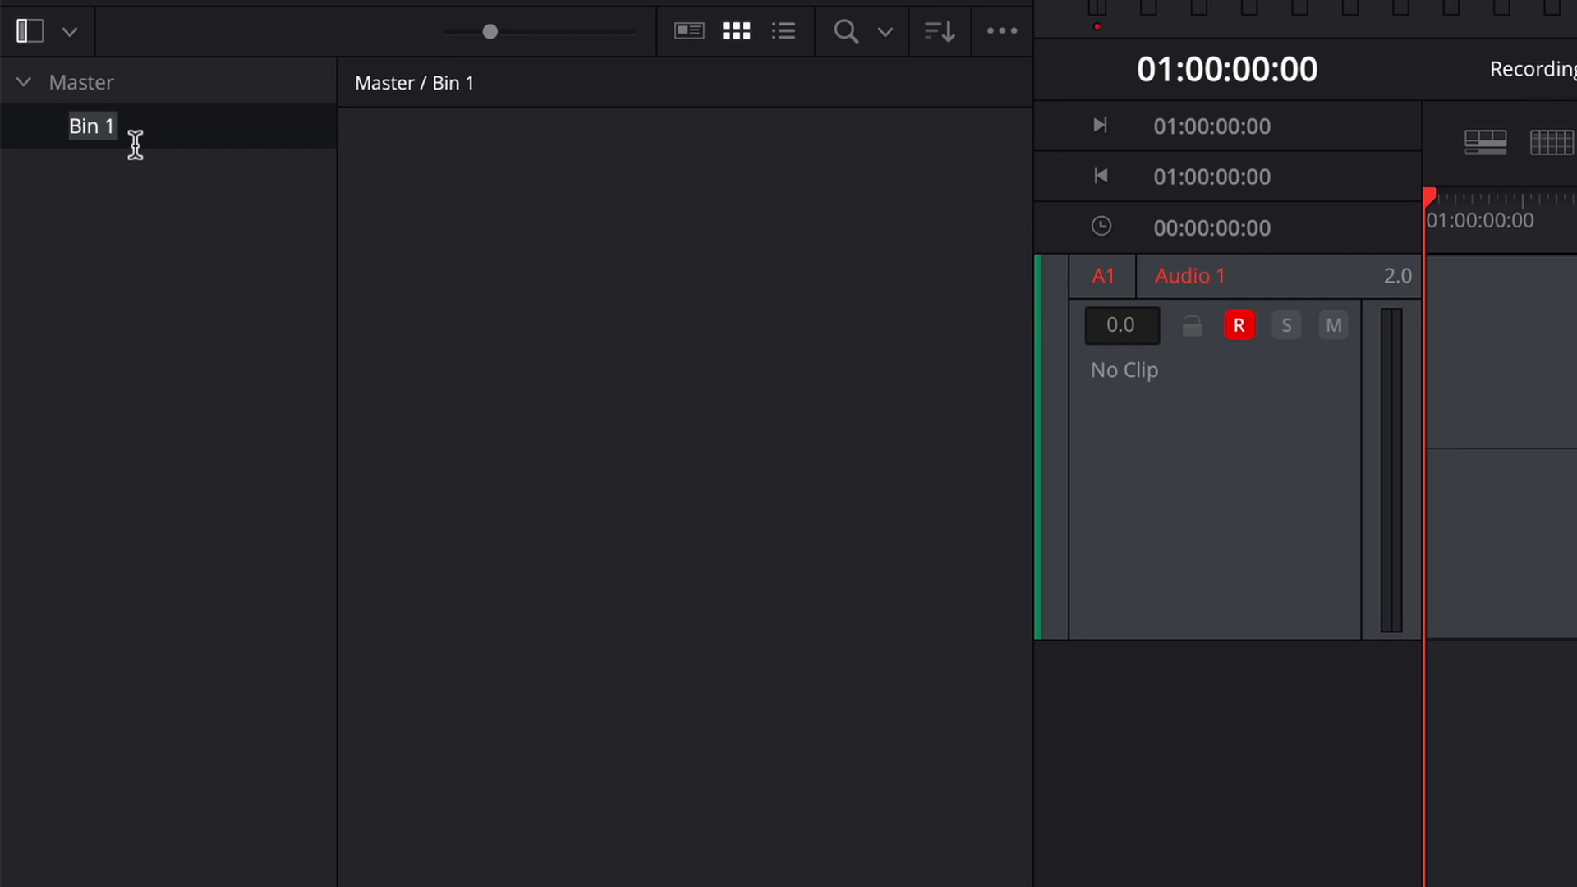
pyautogui.write('Recordings')
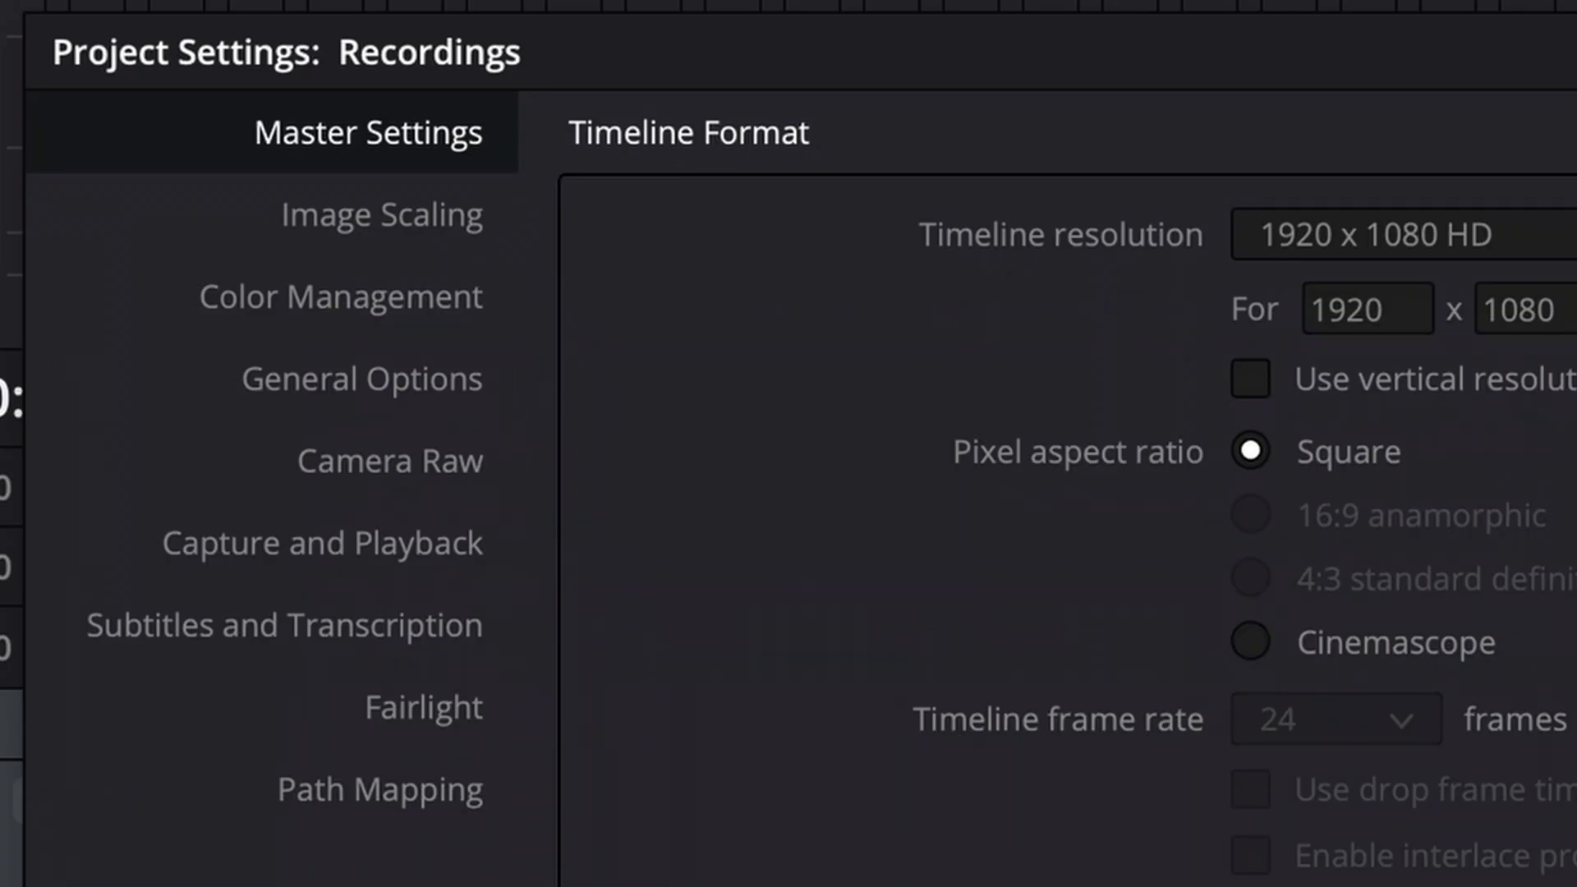
pyautogui.click(322, 542)
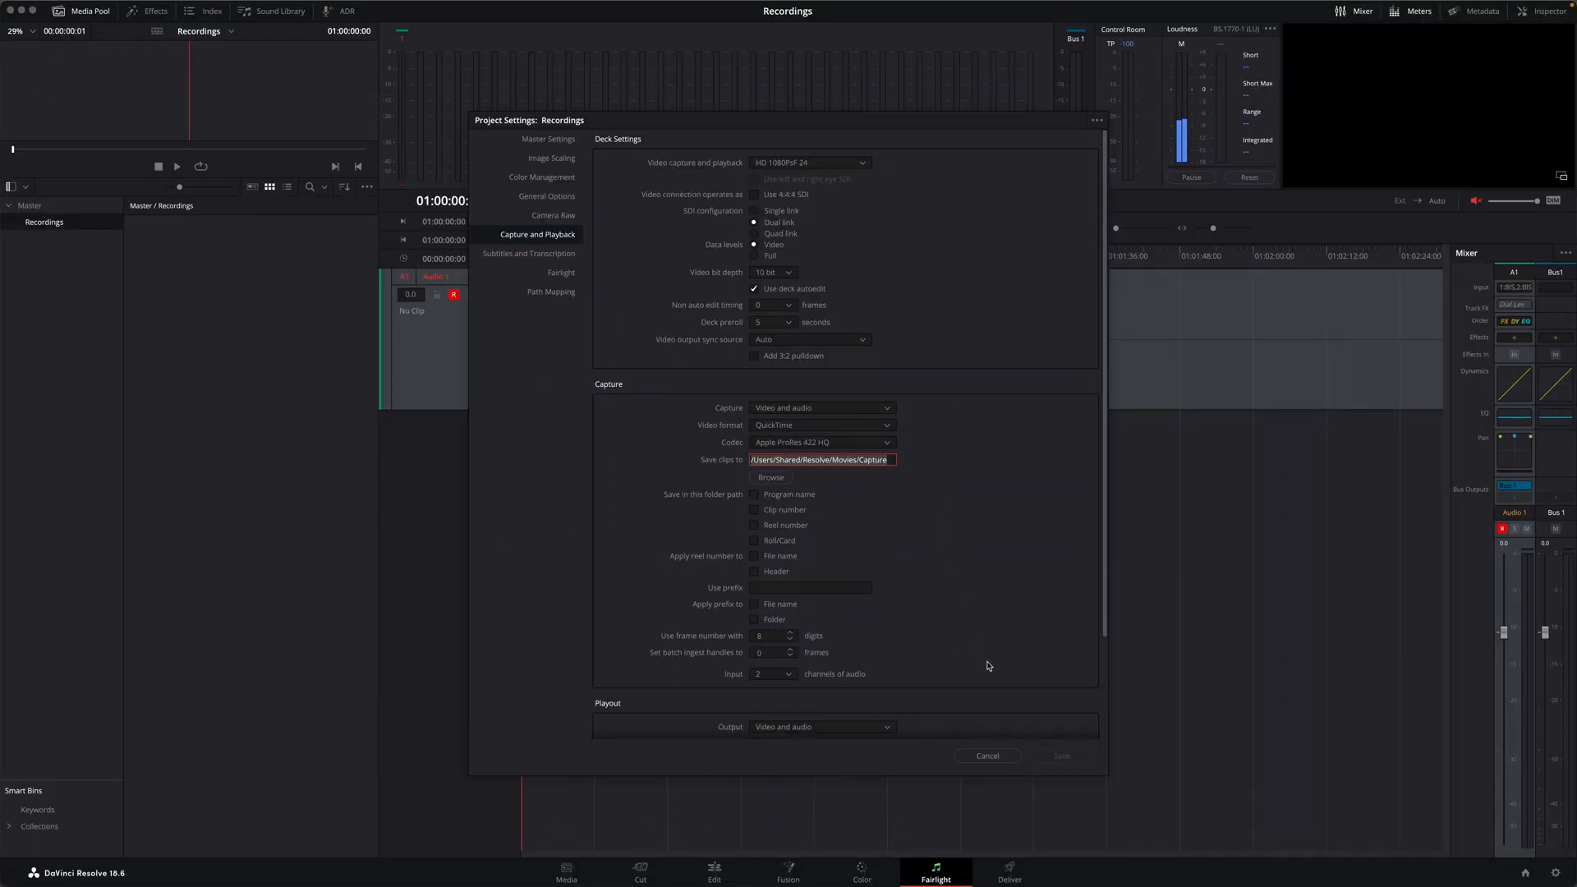
pyautogui.click(987, 756)
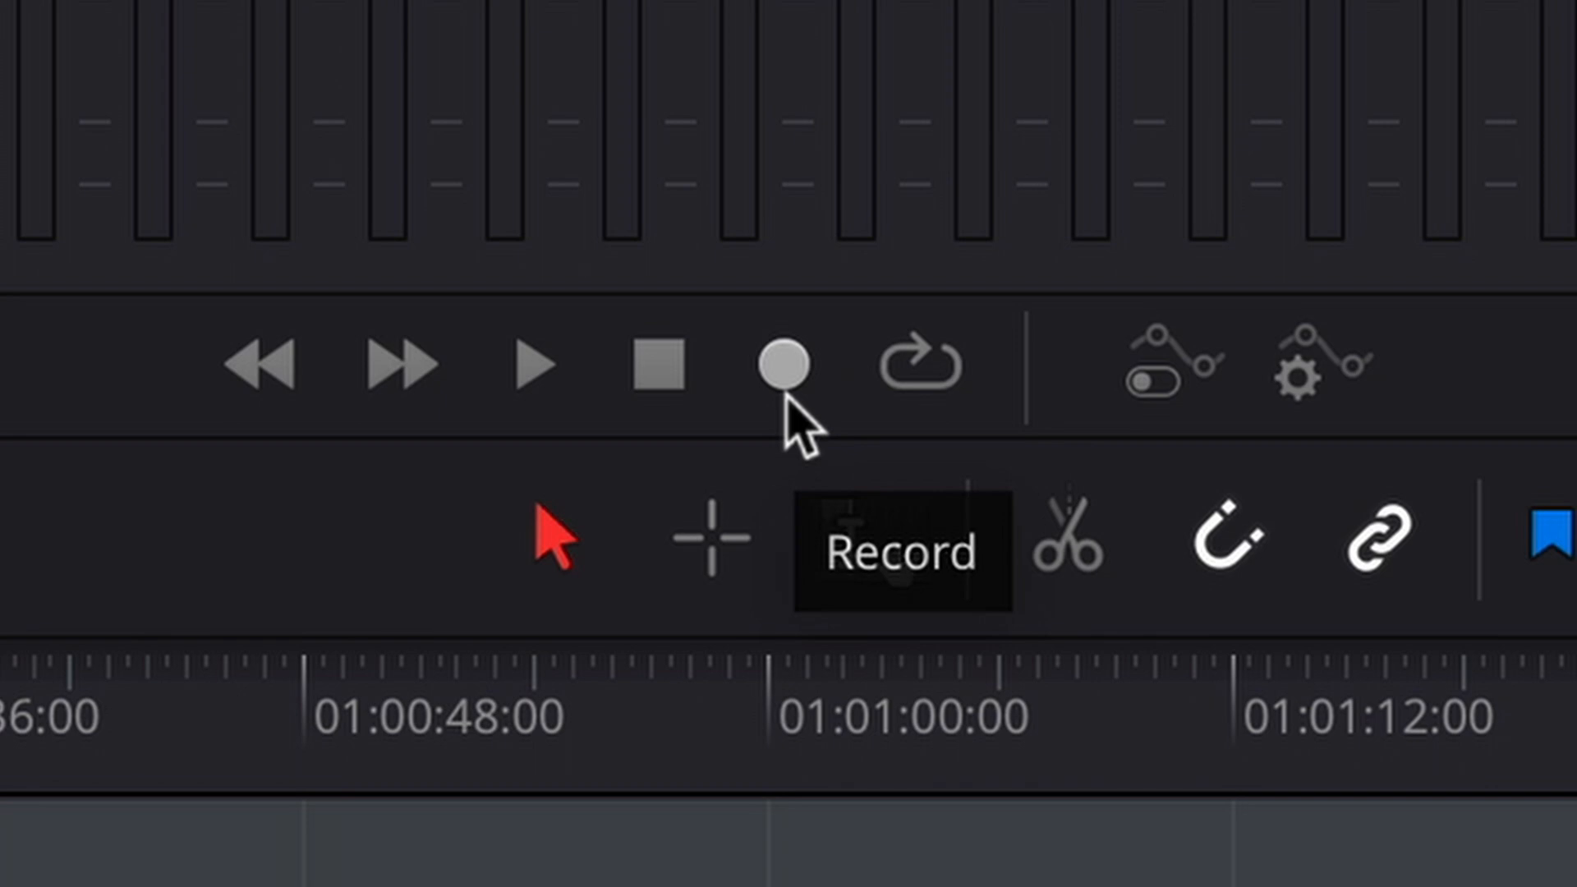
# Step: Record about ten seconds of microphone voice onto A1 using the transport Record control
pyautogui.click(888, 200)
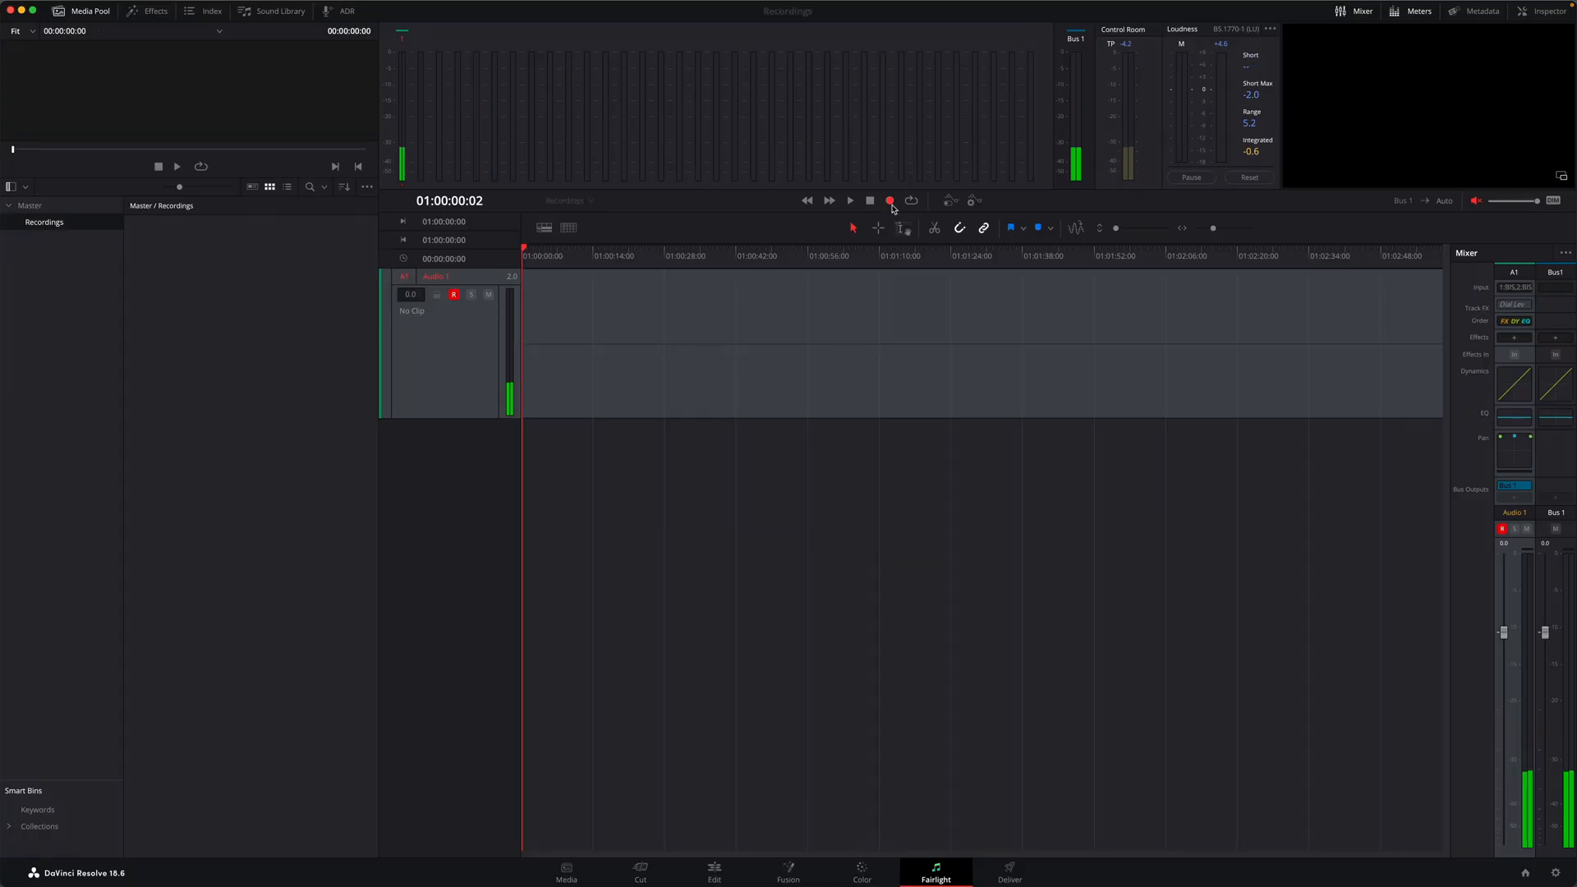
pyautogui.click(889, 200)
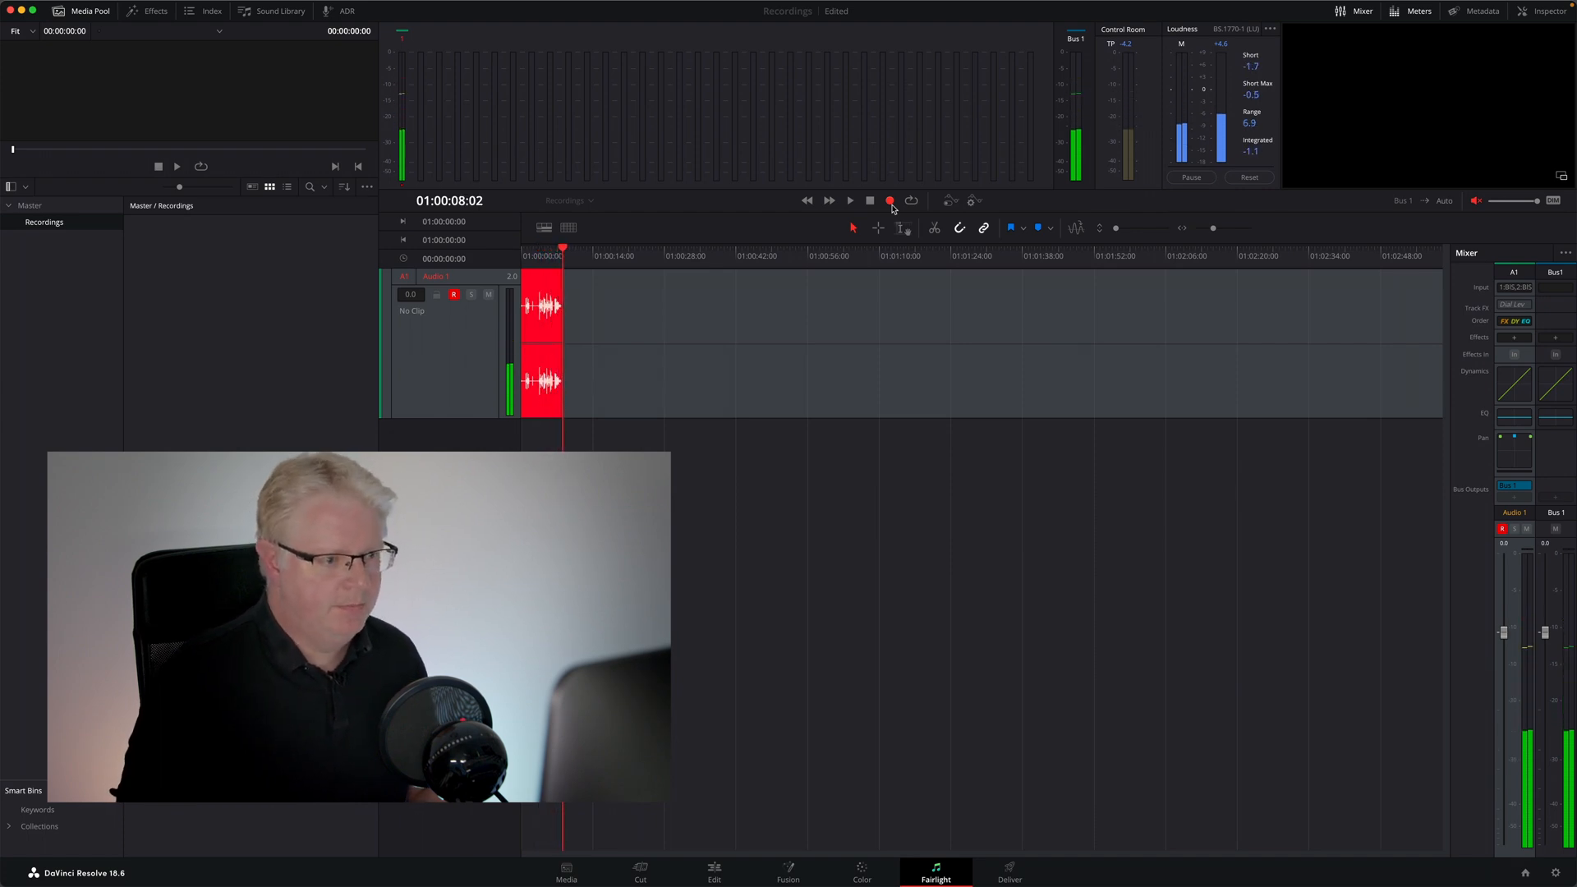
pyautogui.click(869, 200)
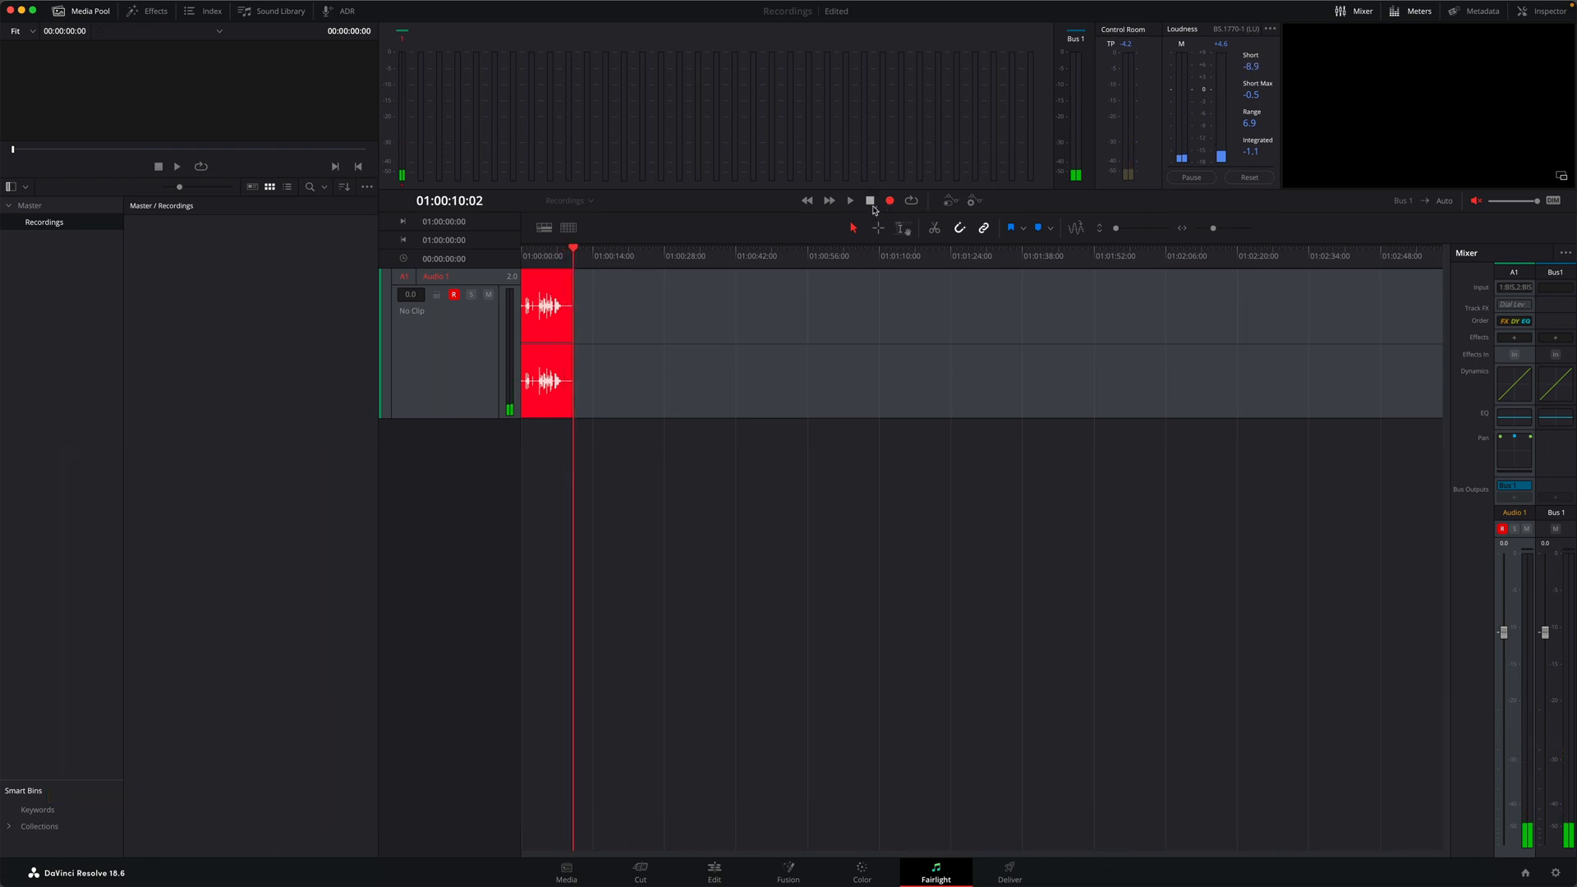
# Step: Stop recording, unmute monitoring, and play clip Audio 1_005 back from the timeline start
pyautogui.click(889, 200)
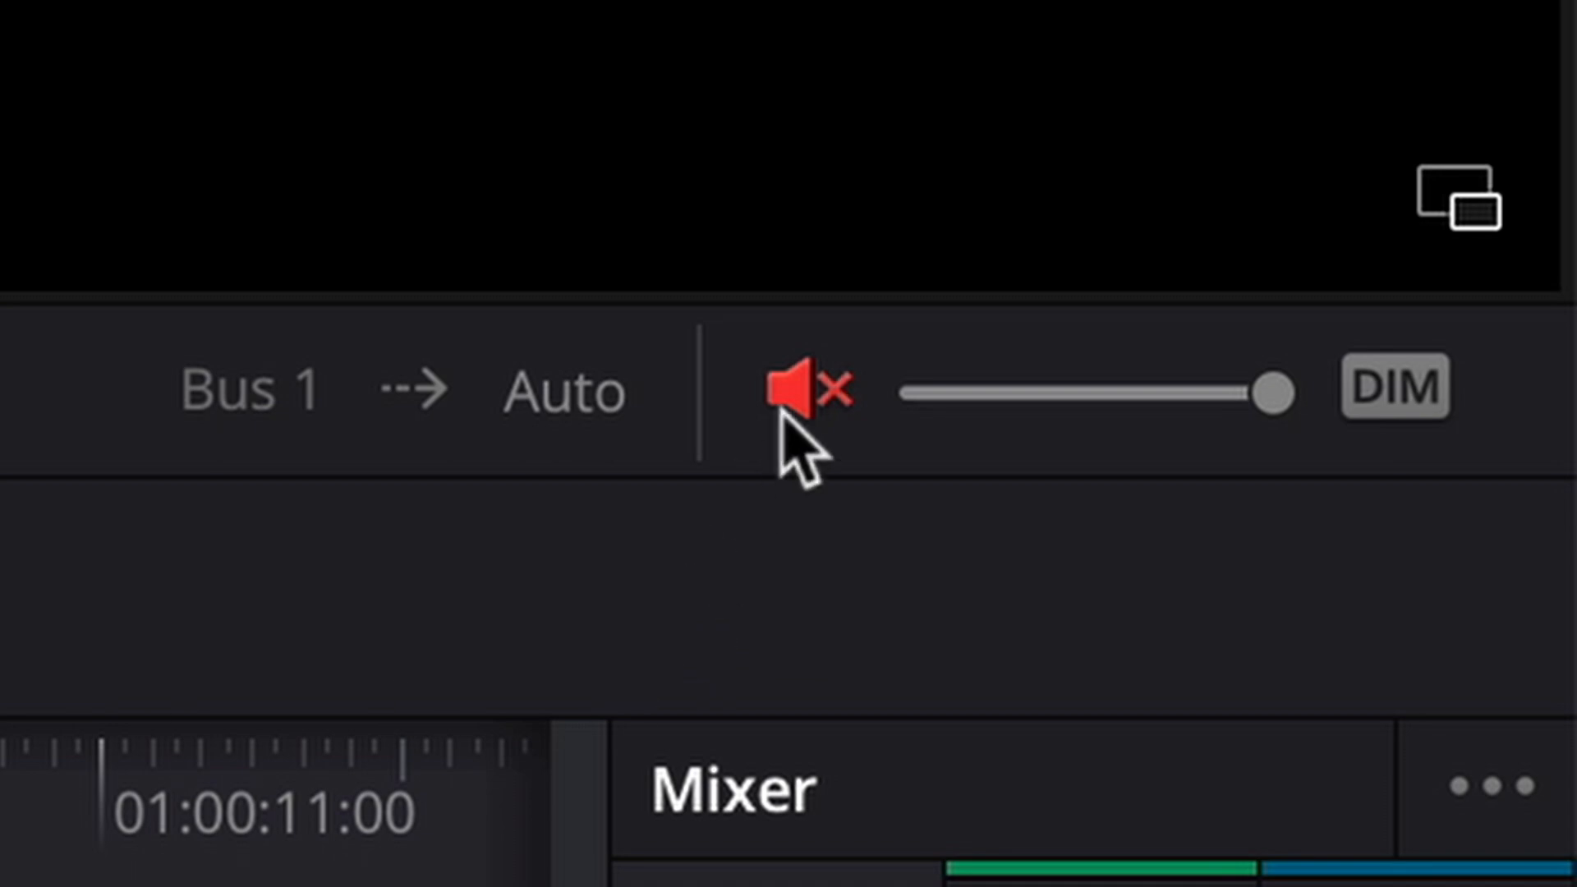
pyautogui.click(1472, 201)
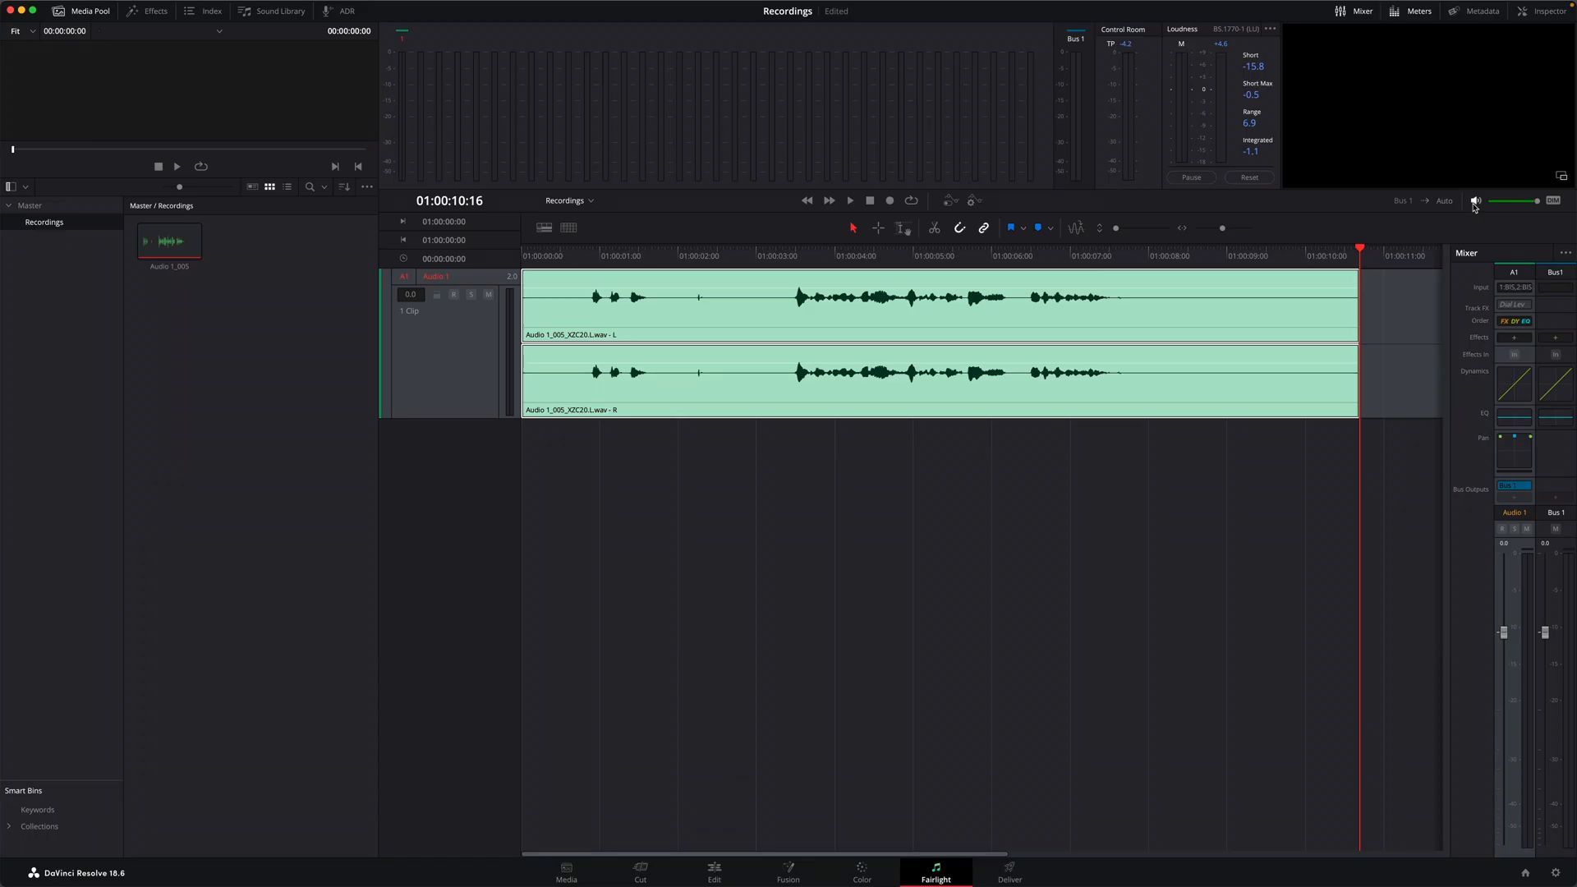
pyautogui.press('Home')
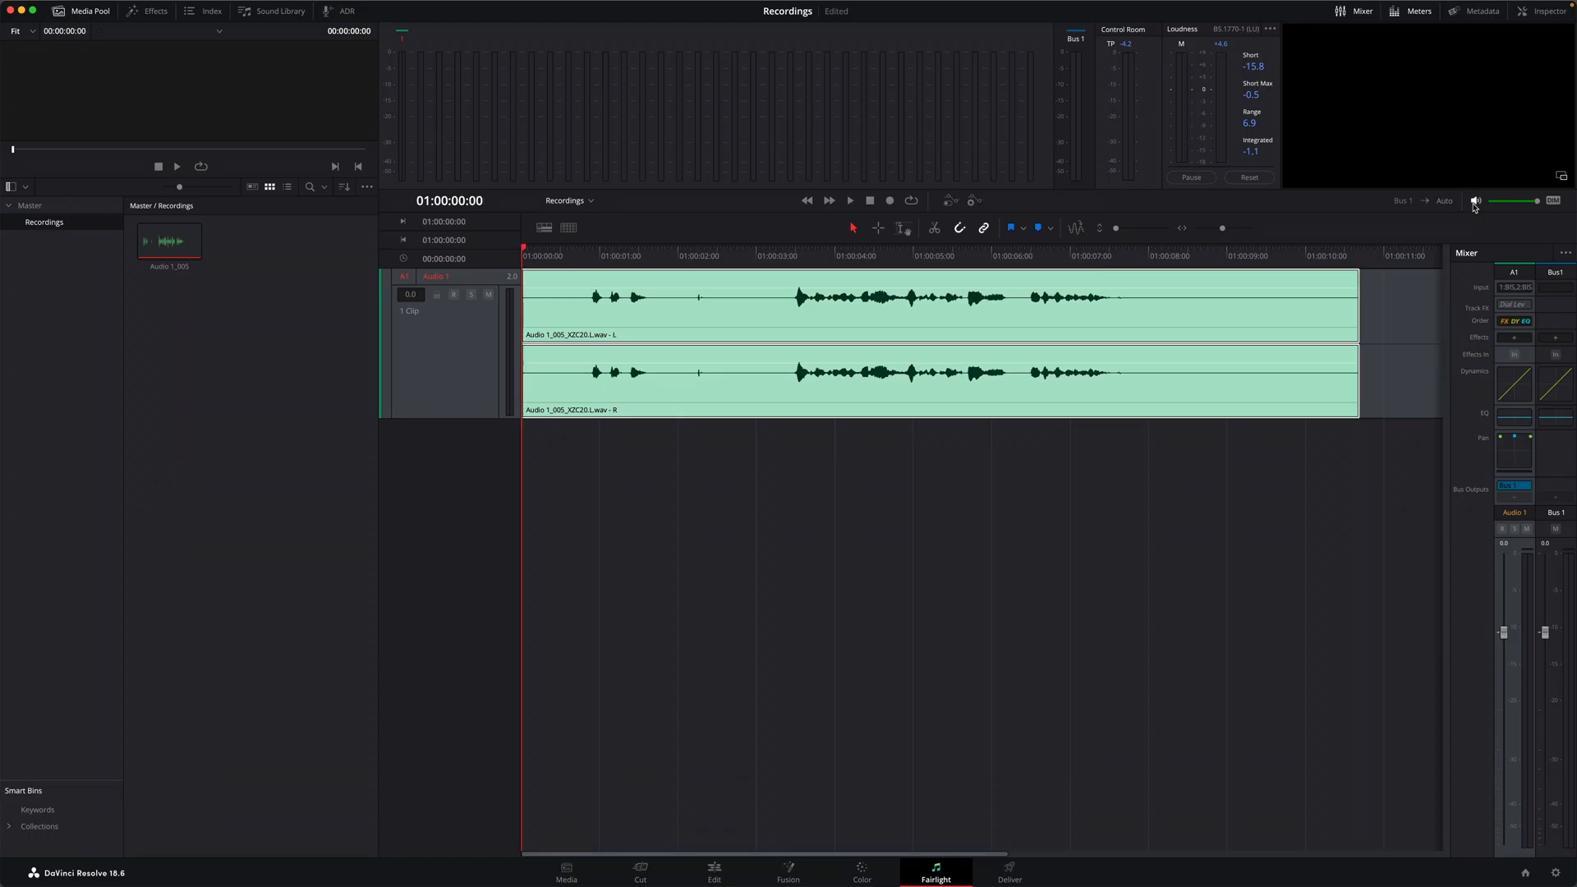
pyautogui.click(848, 201)
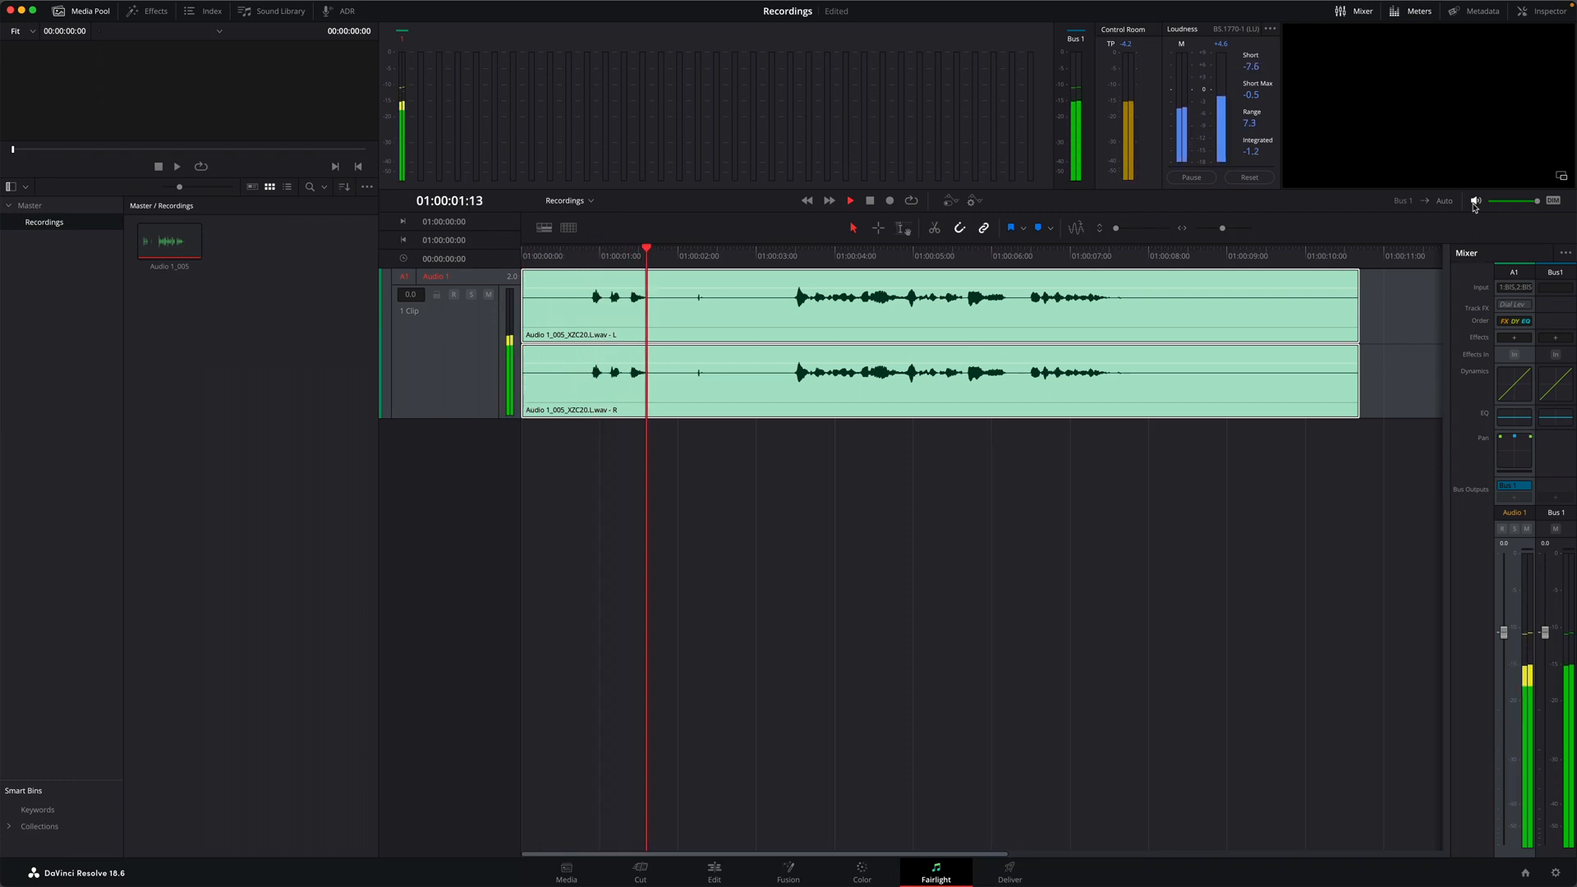
pyautogui.click(849, 201)
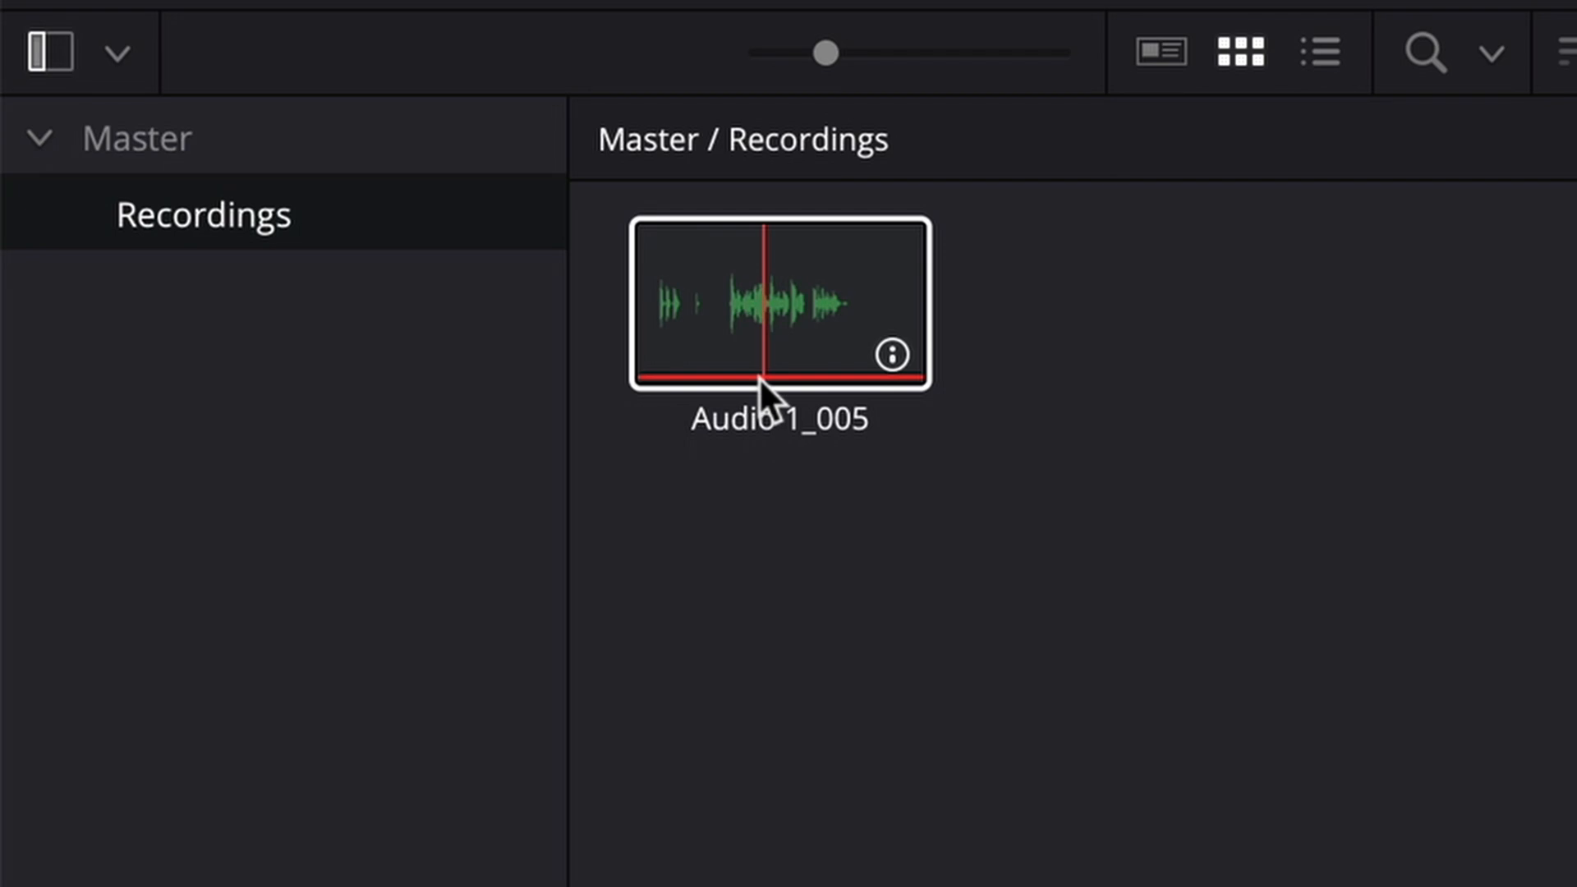
# Step: Reveal the Audio 1_005 clip's WAV files in Finder from the Recordings bin
pyautogui.rightClick(778, 302)
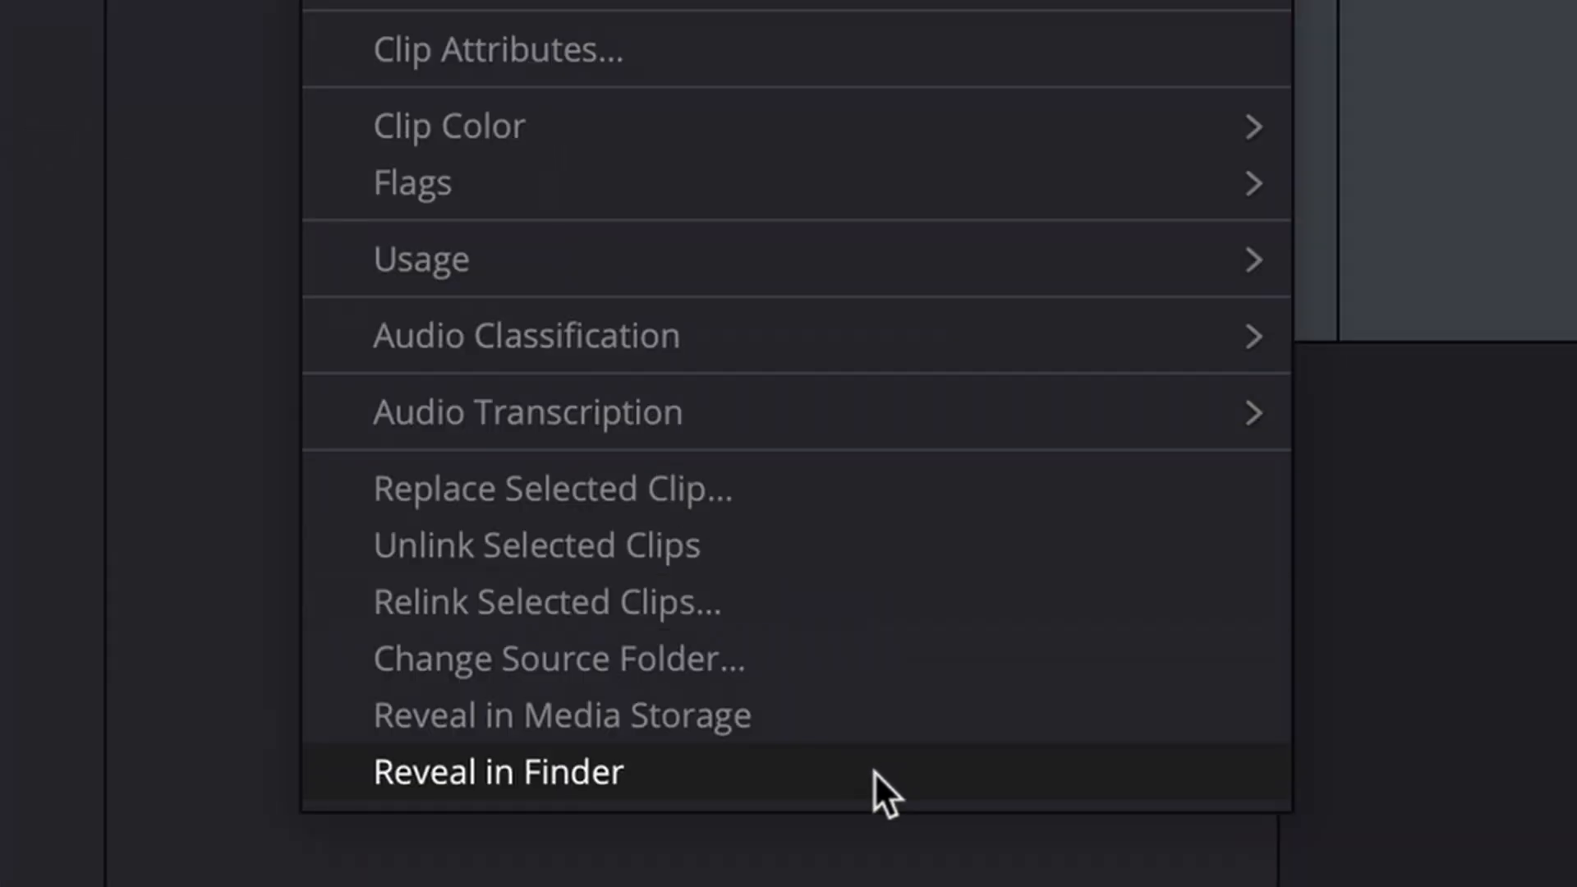
pyautogui.click(498, 772)
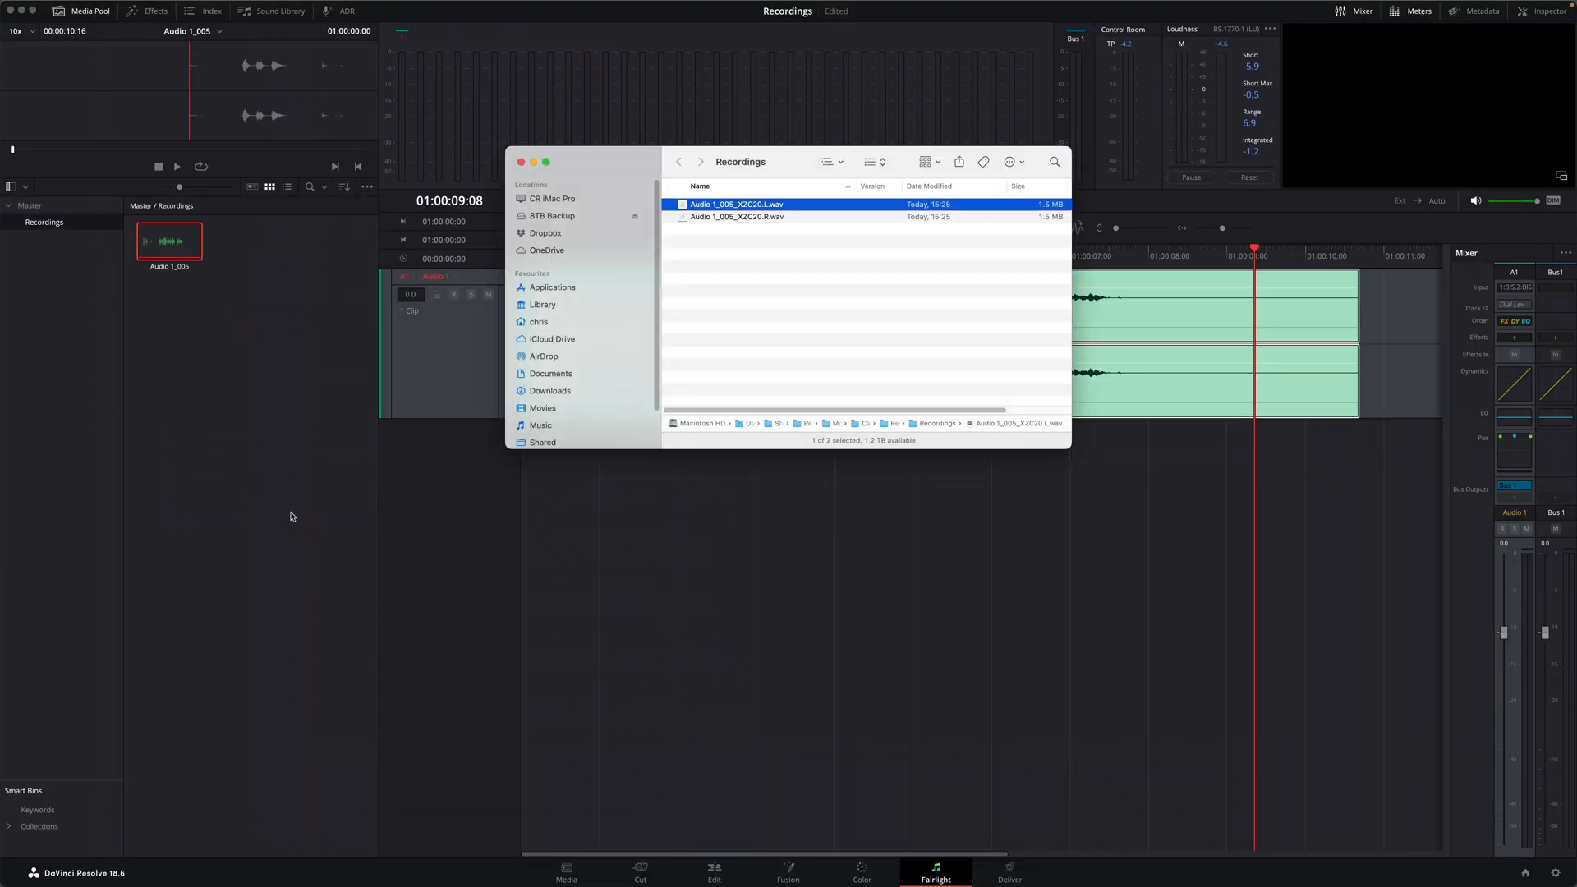